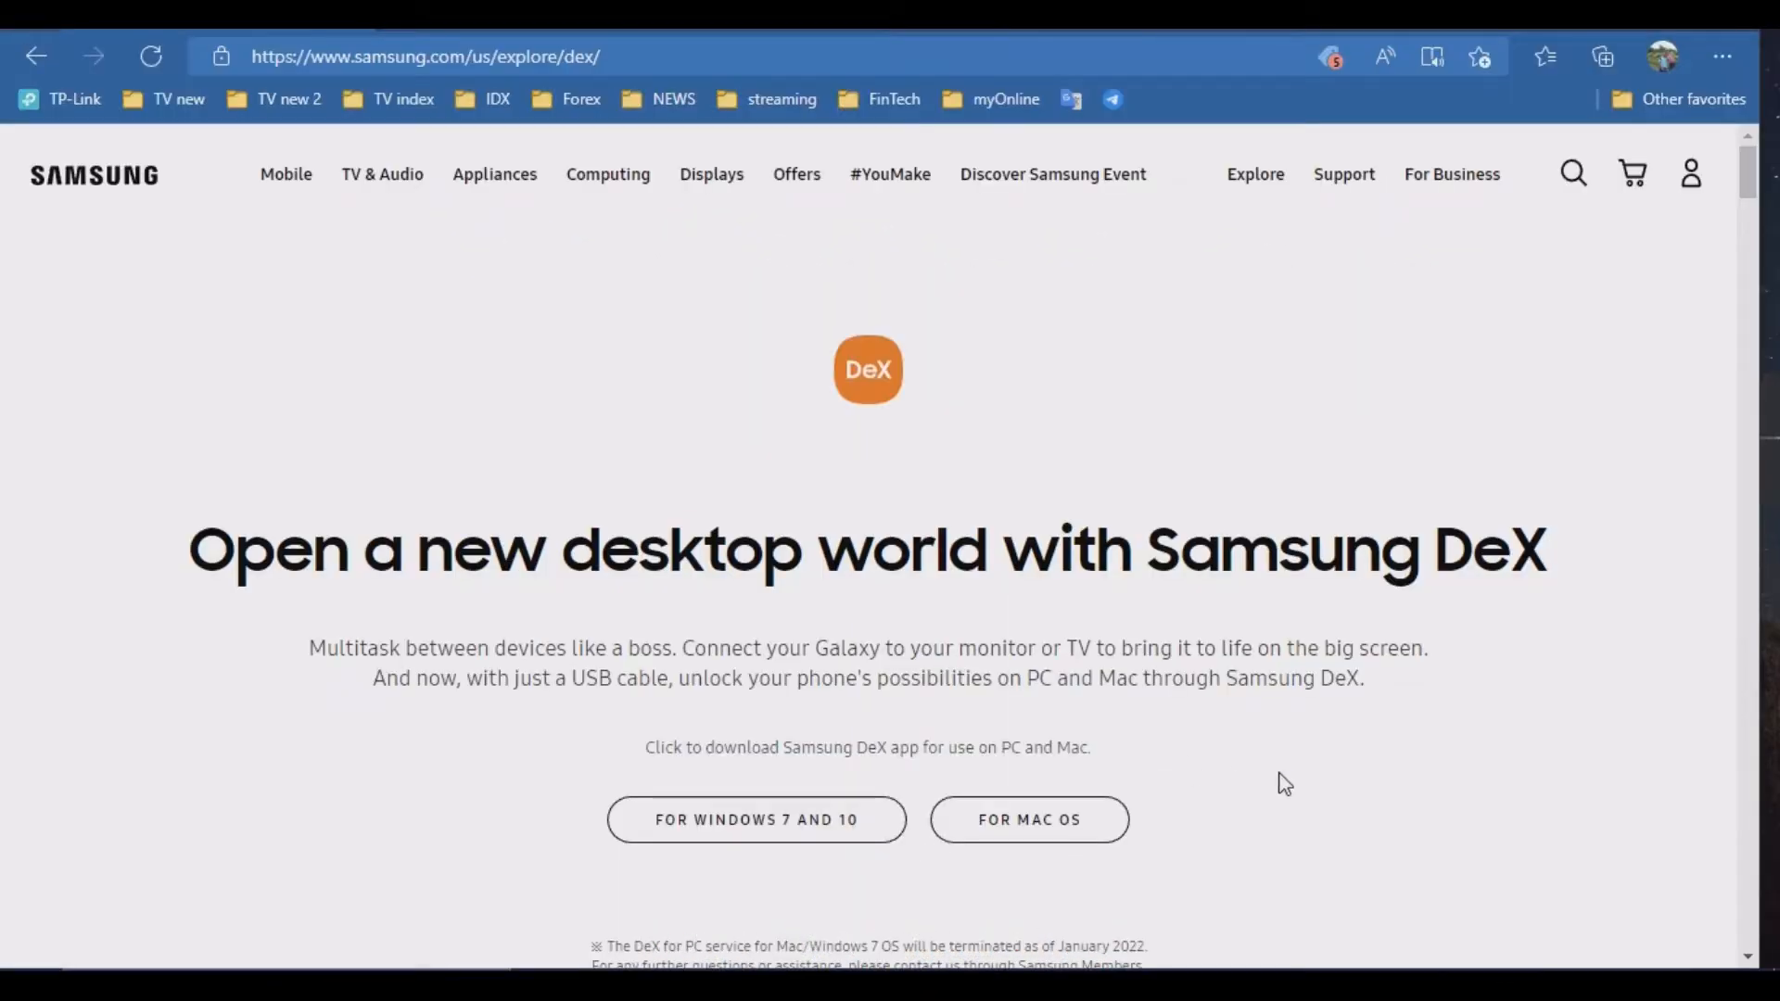
Launch the Samsung DeX app on the PC from its desktop shortcut.
scroll(down, 3)
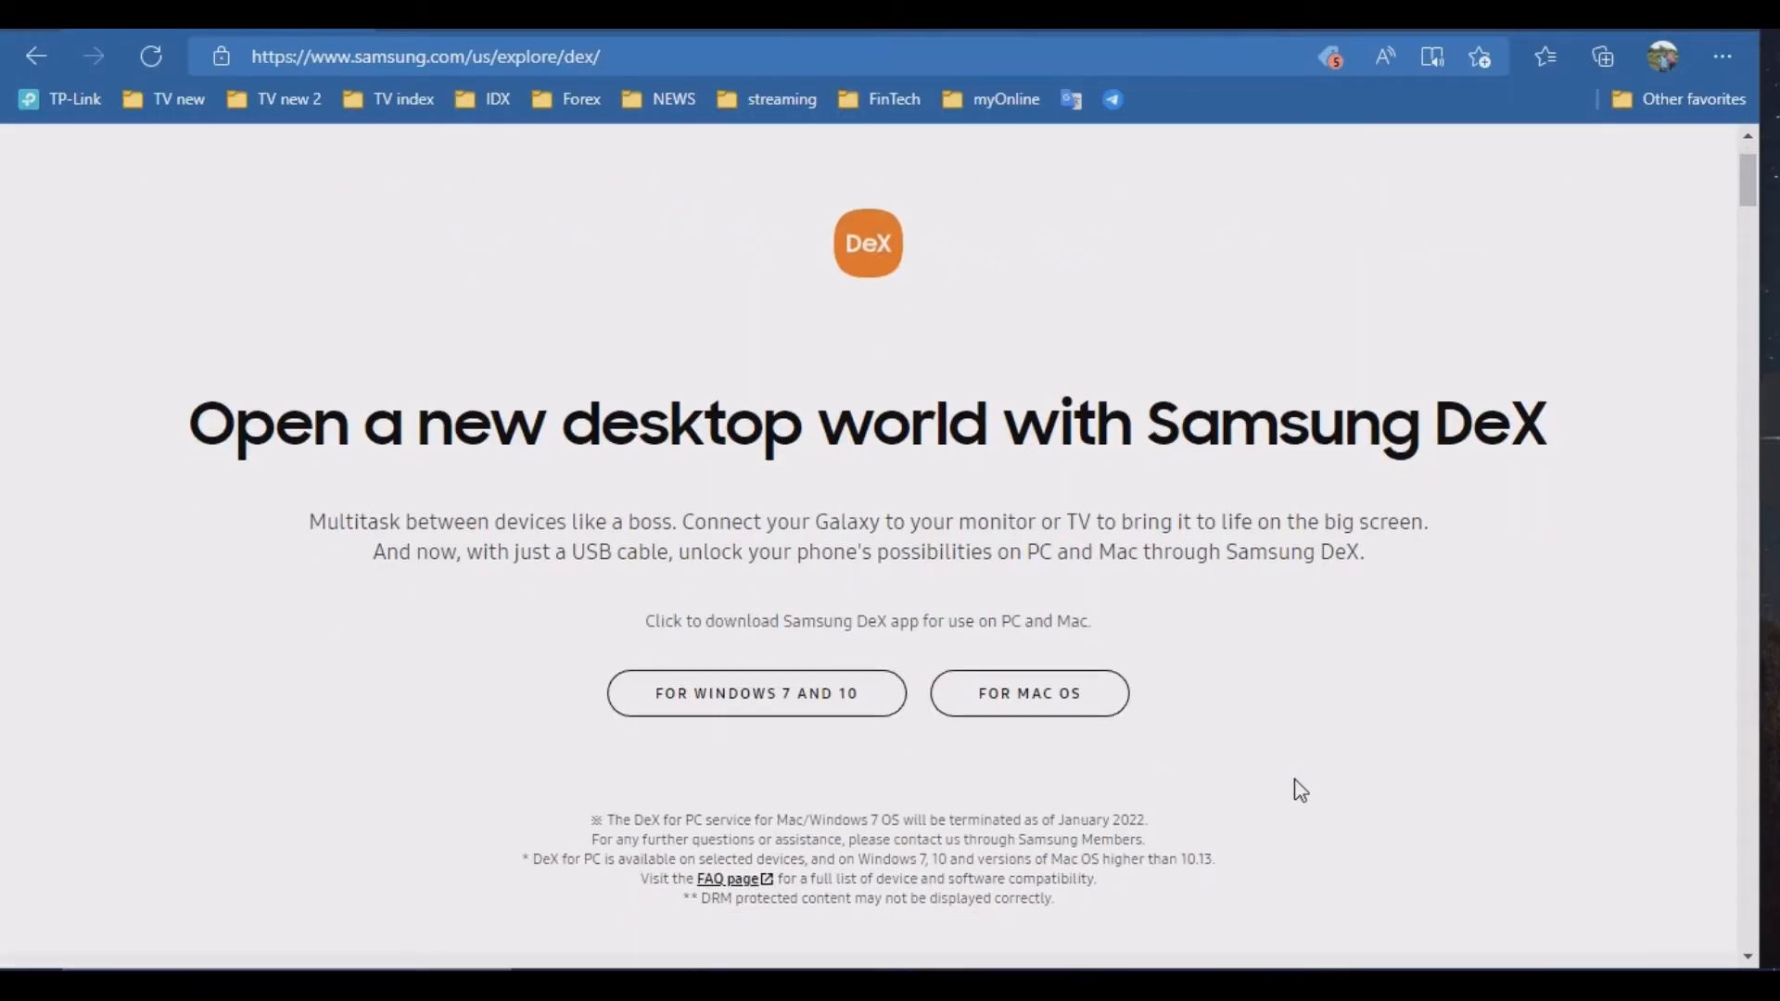
scroll(down, 3)
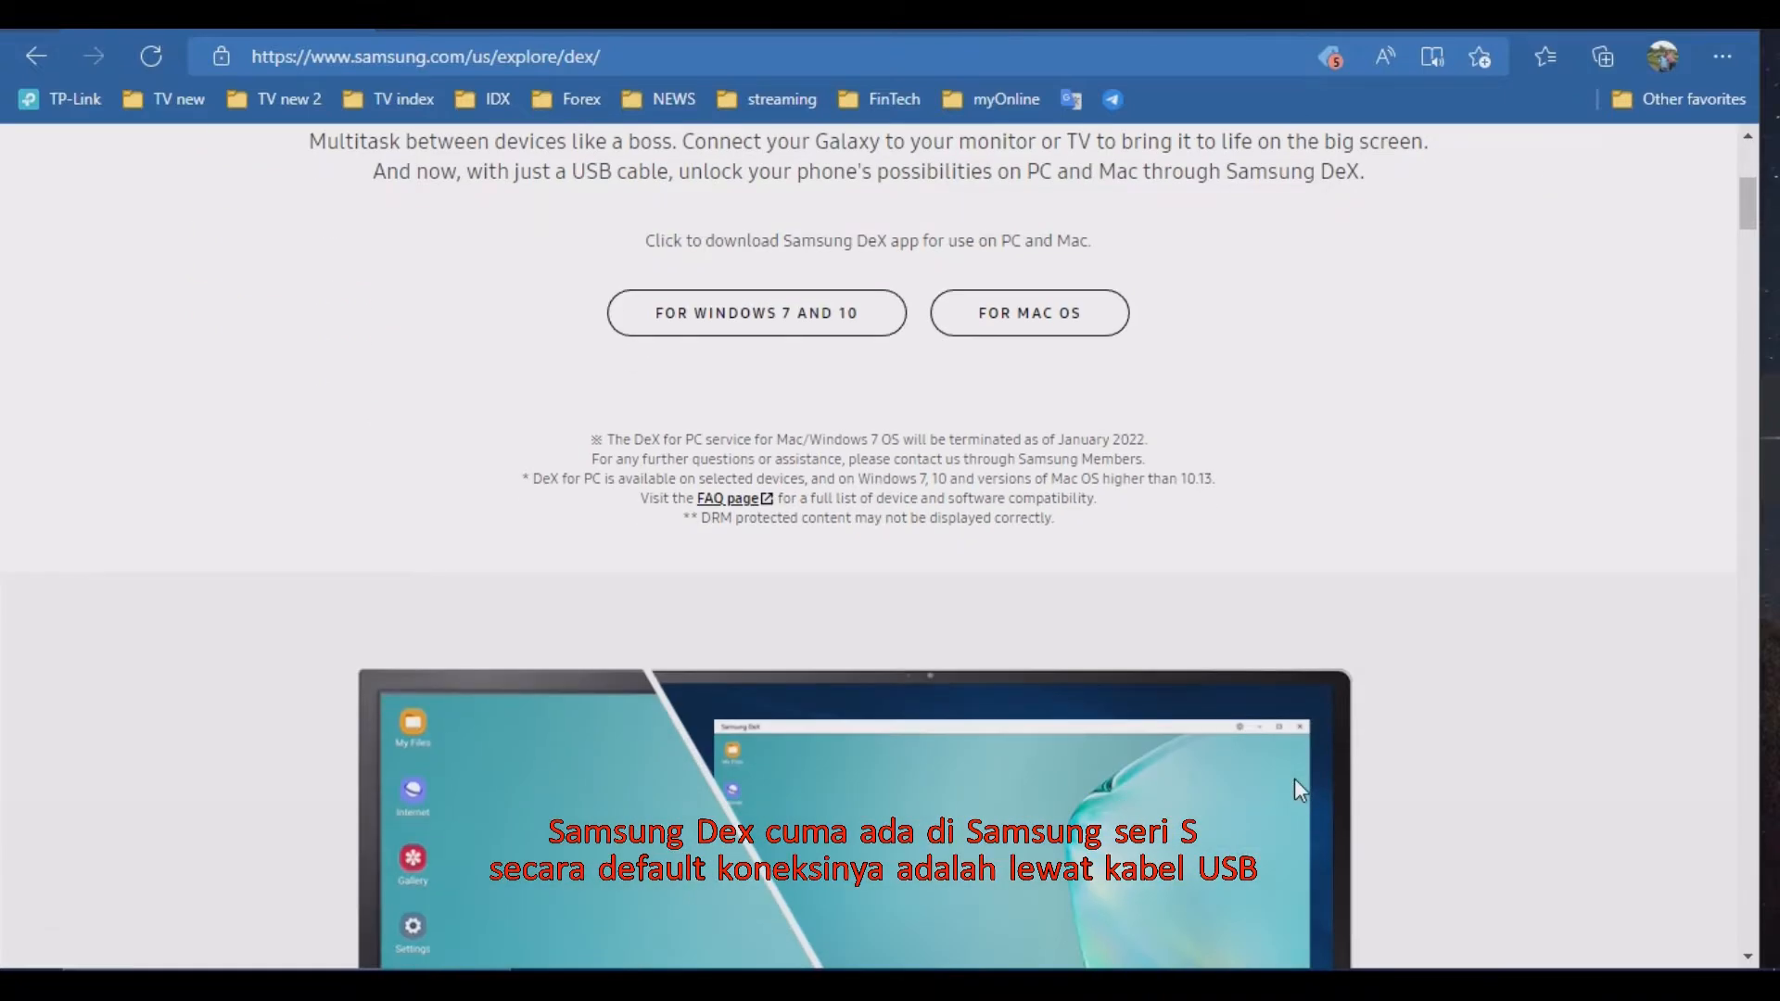
scroll(down, 3)
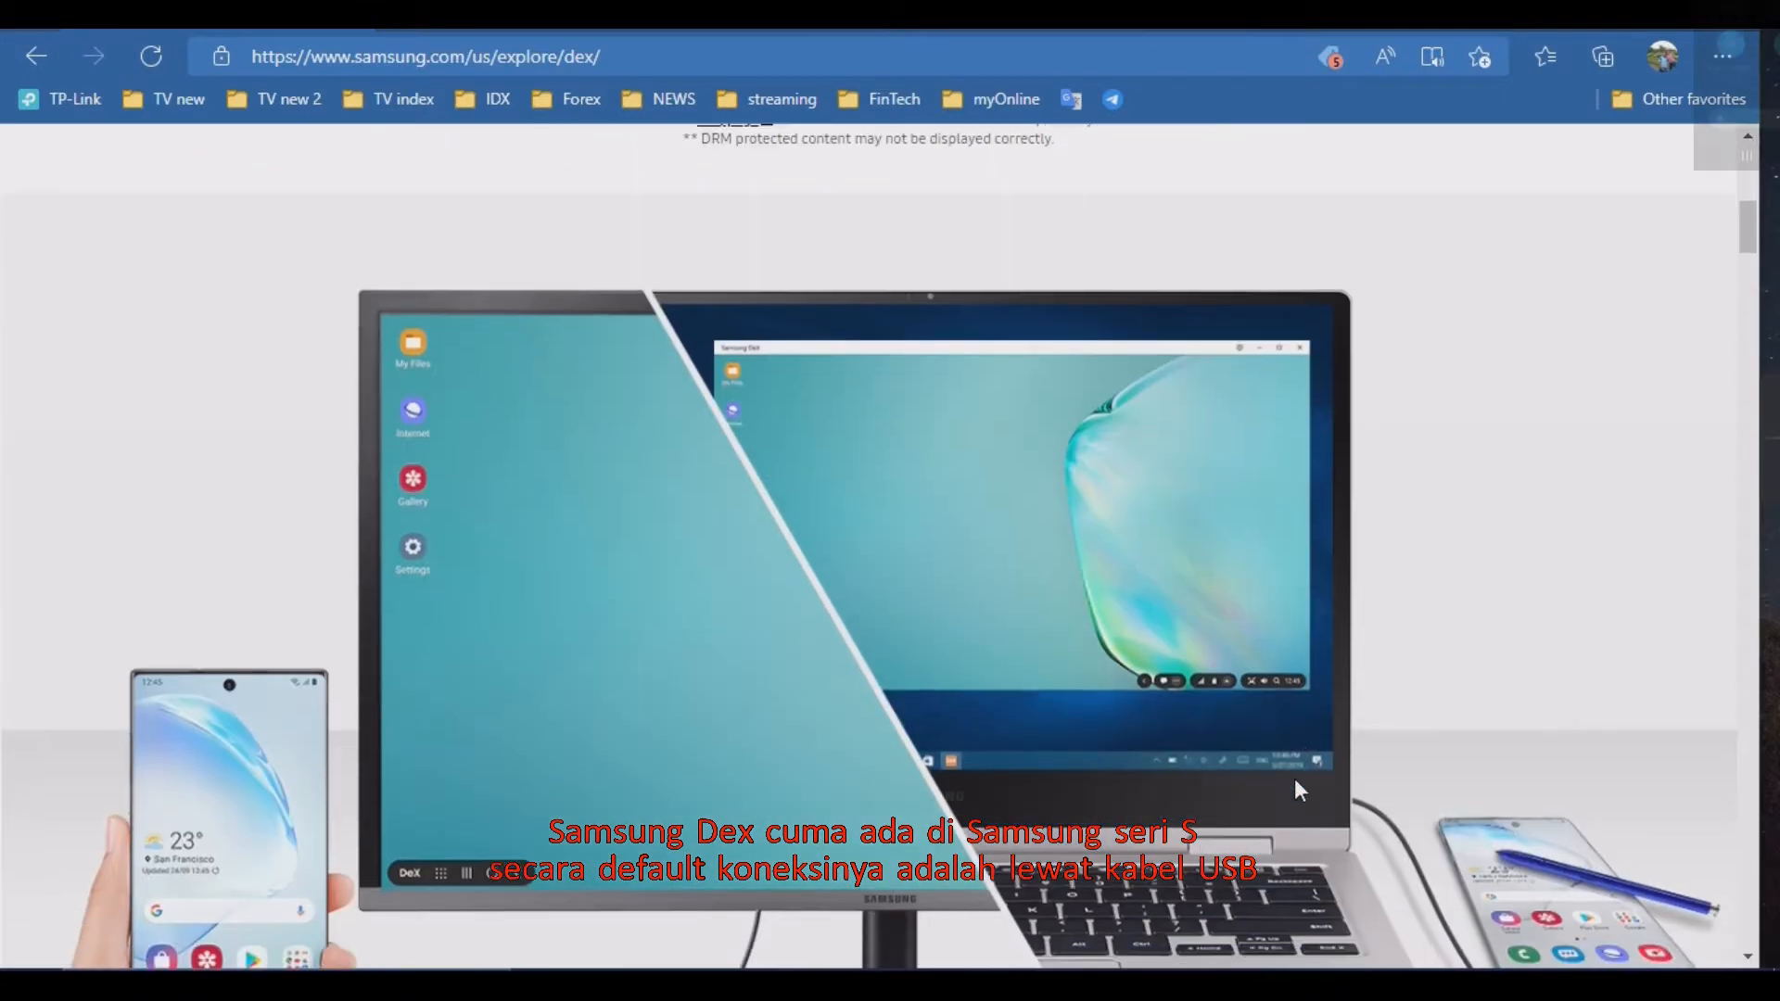
scroll(down, 3)
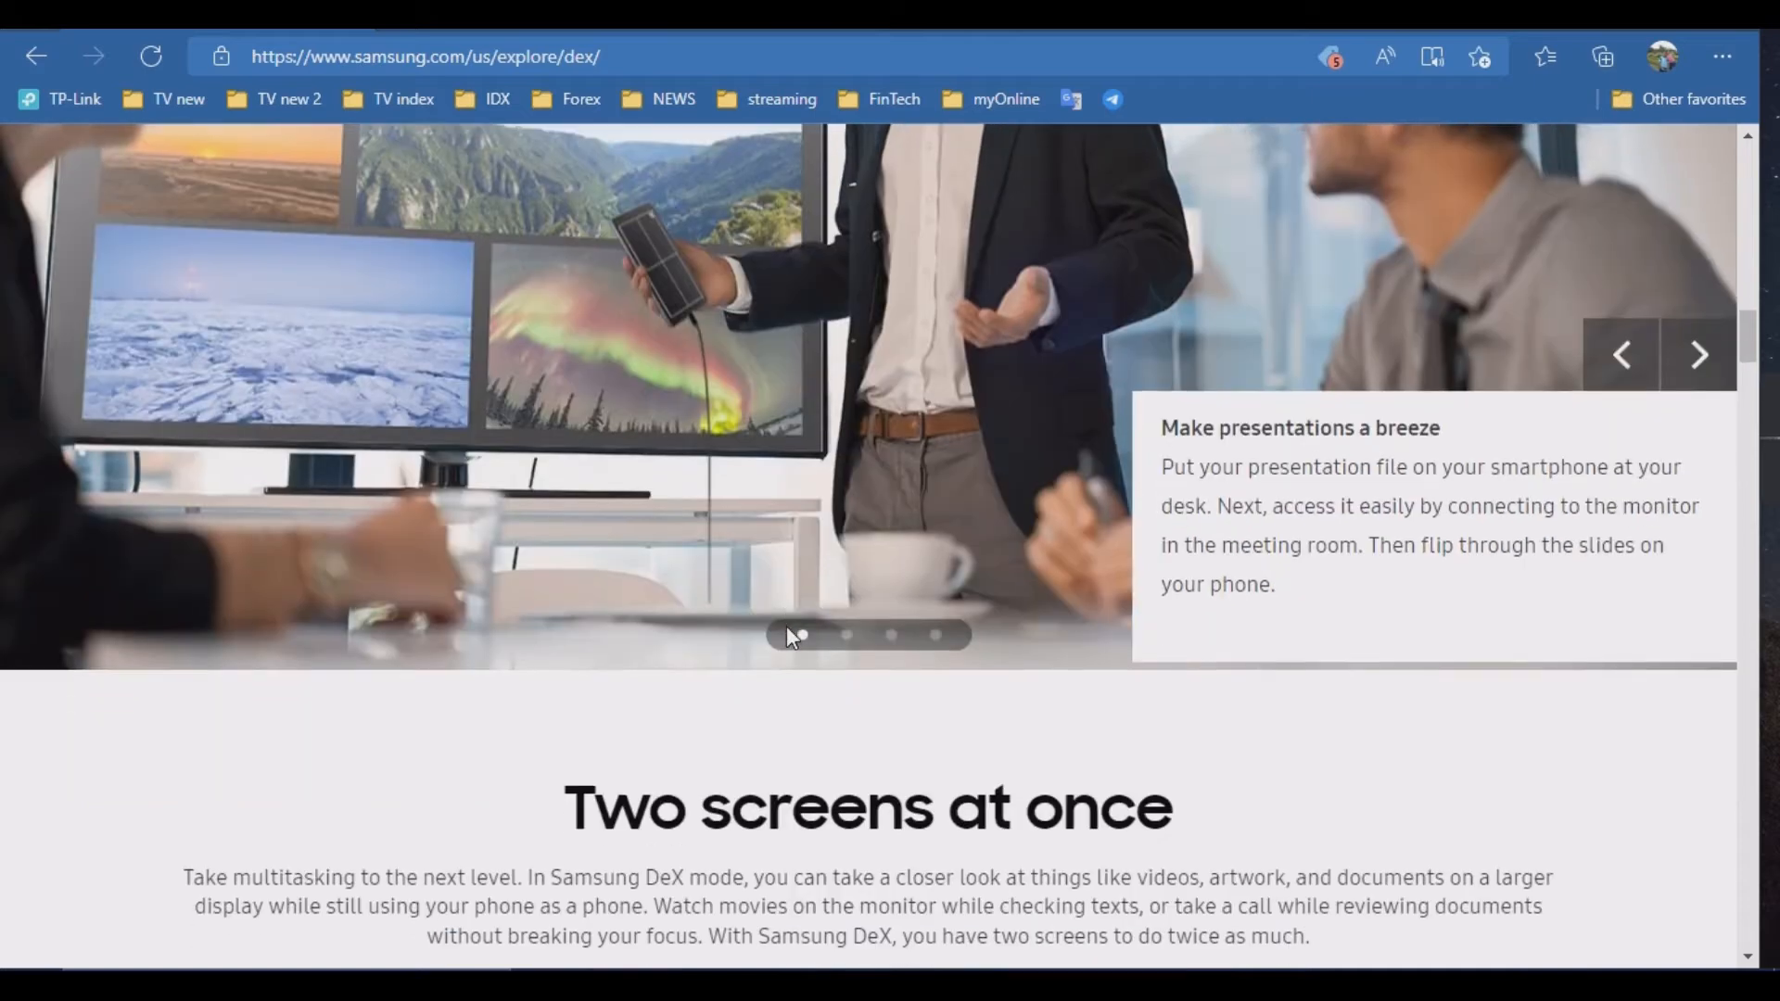
scroll(down, 3)
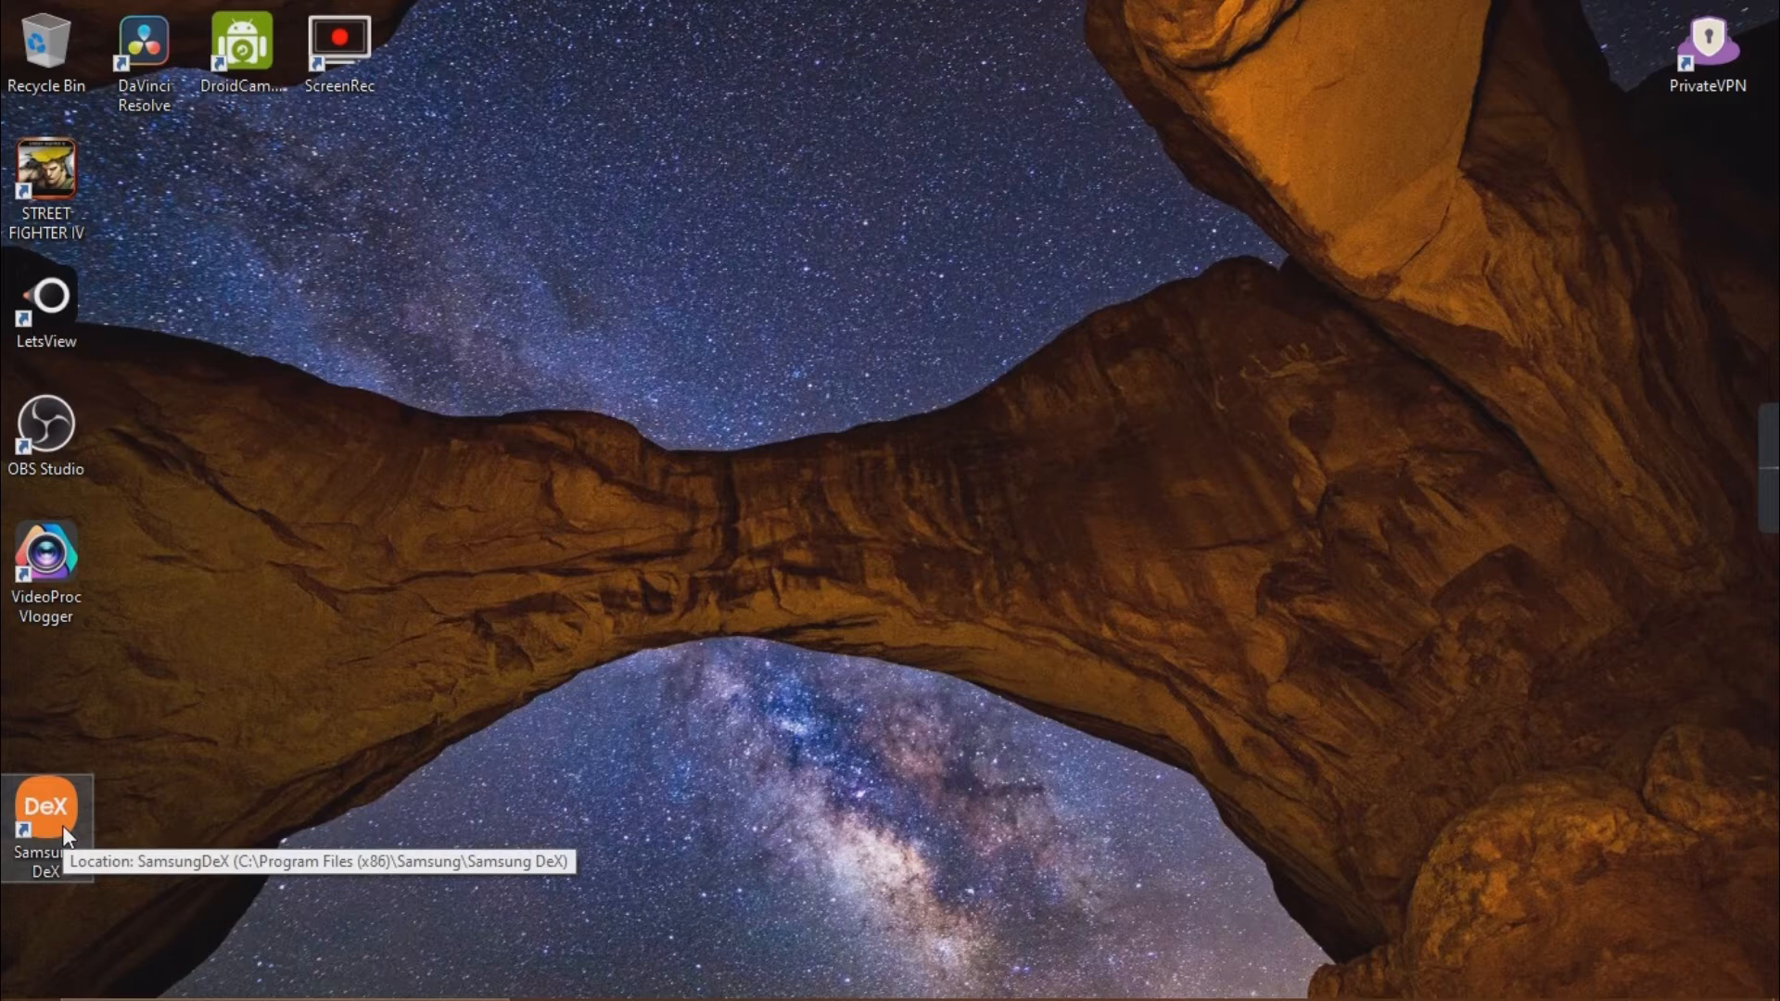
double_click(45, 808)
text(a)
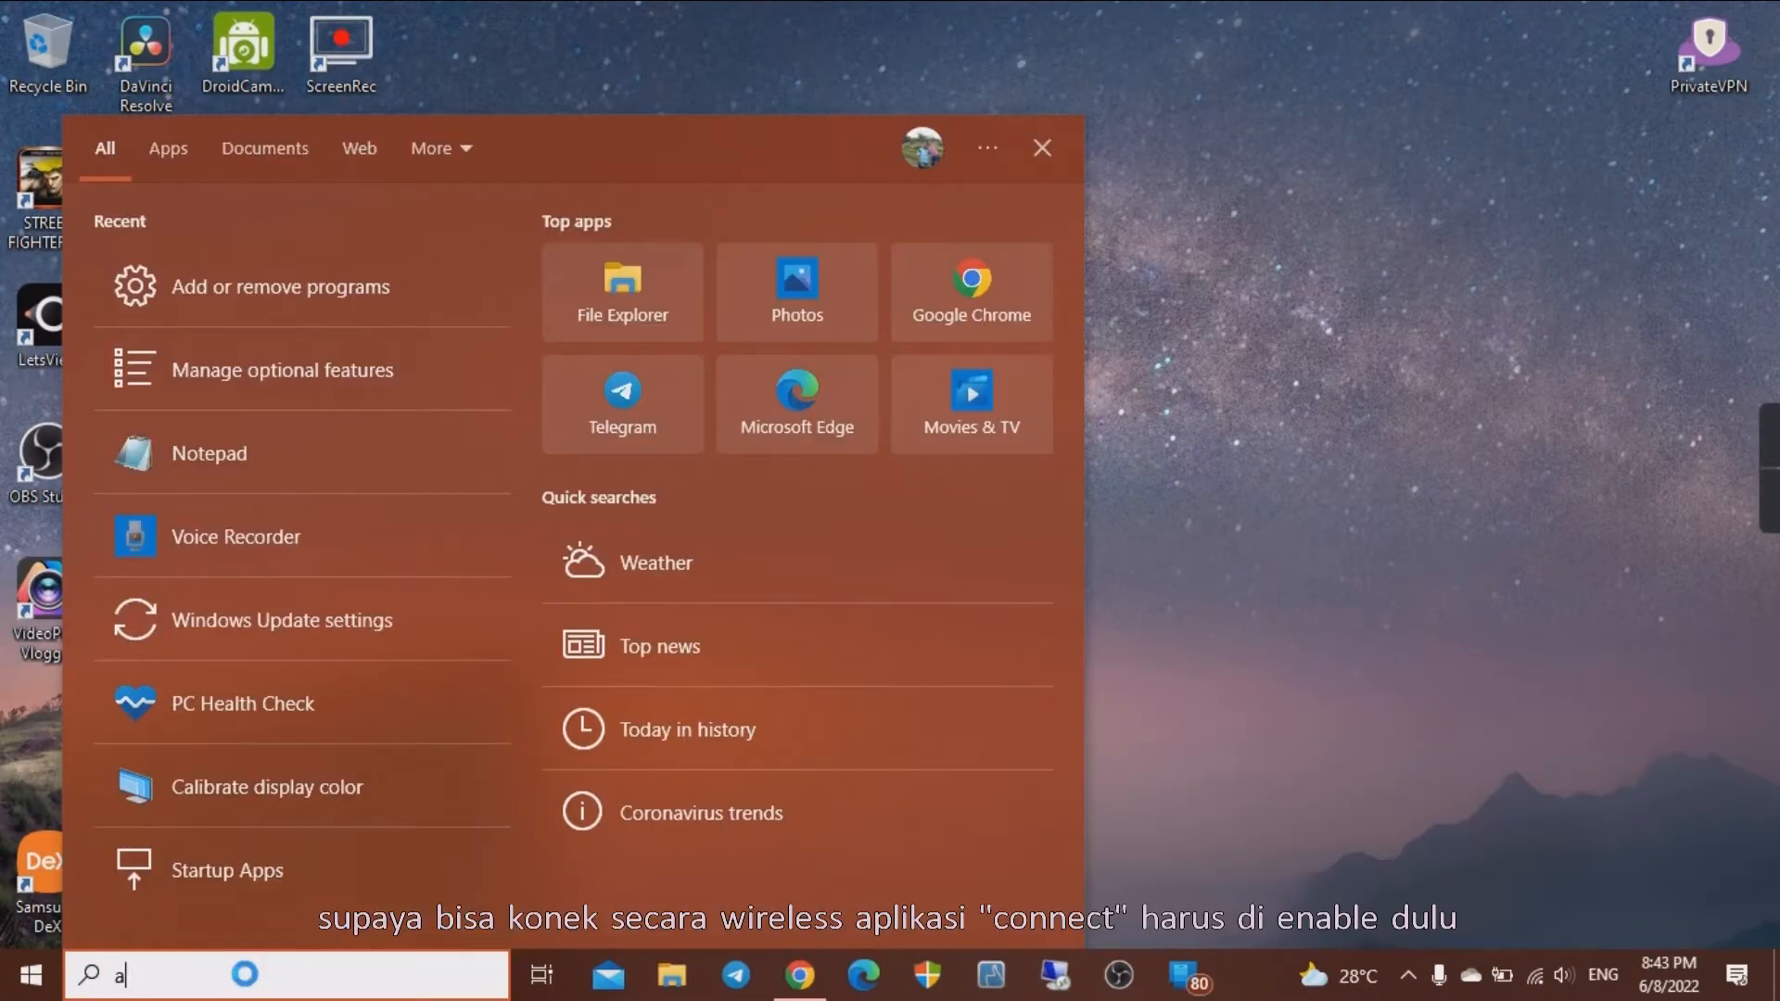
Go from Apps & features to Optional features and its Add a feature list.
text(p)
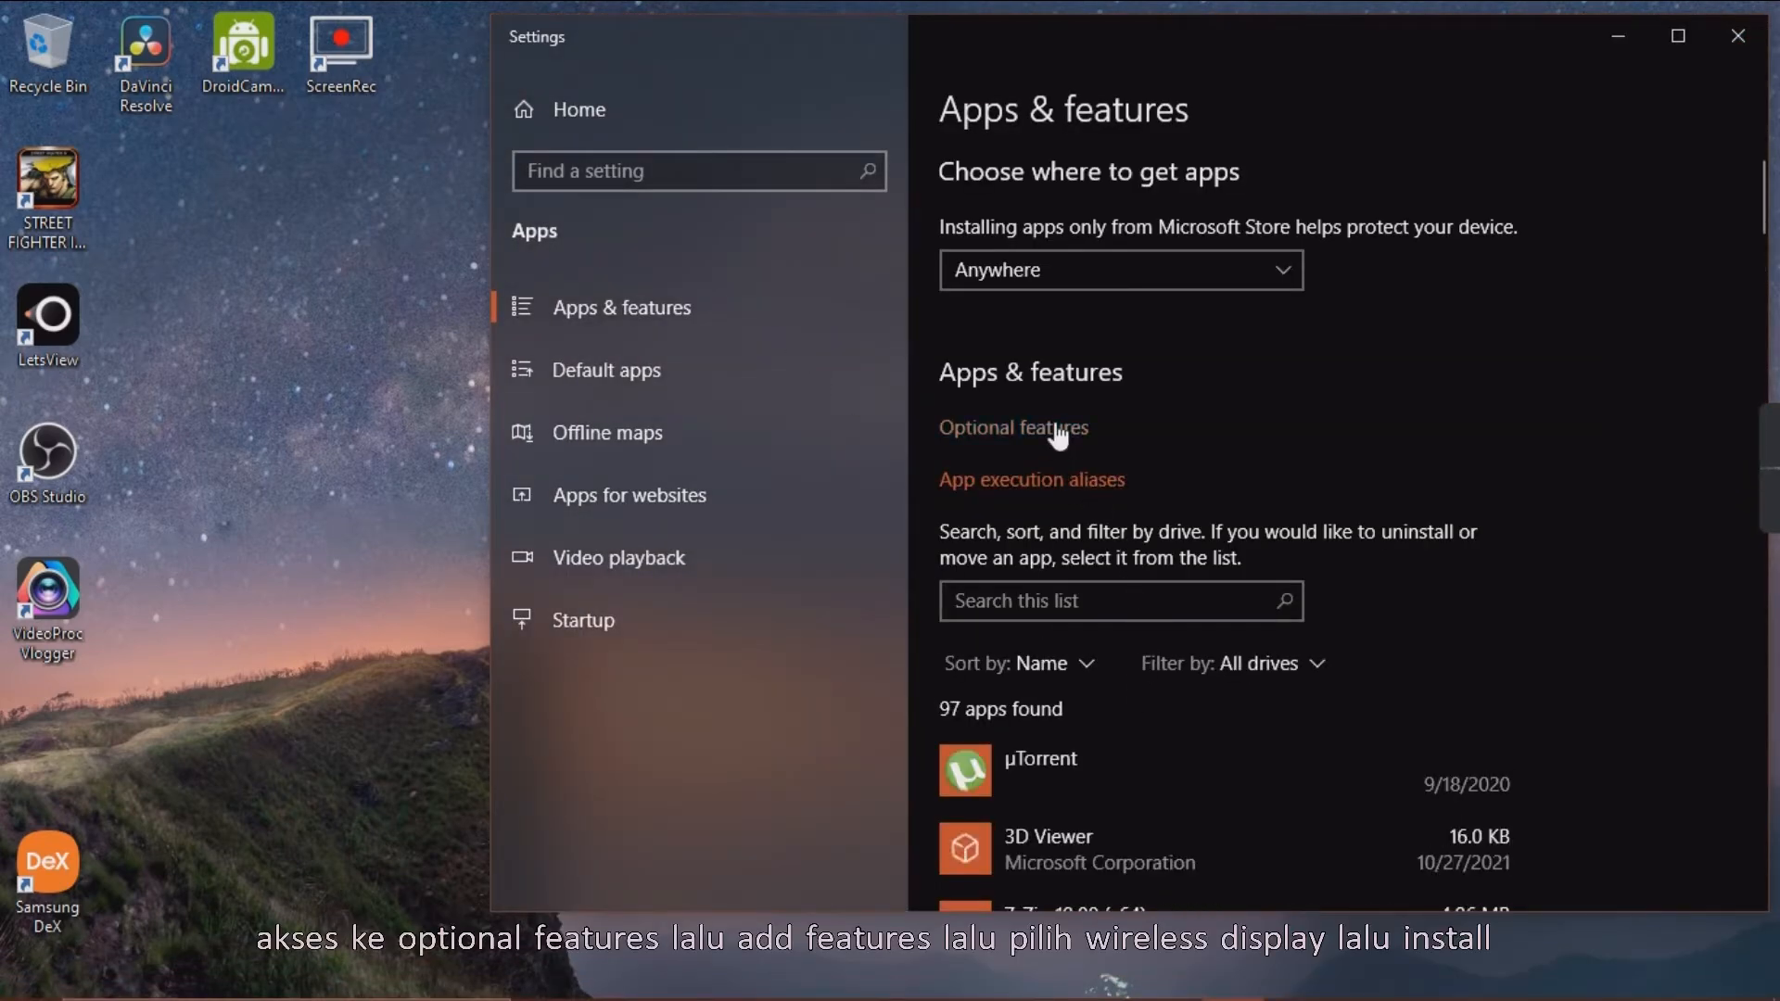
click(1013, 428)
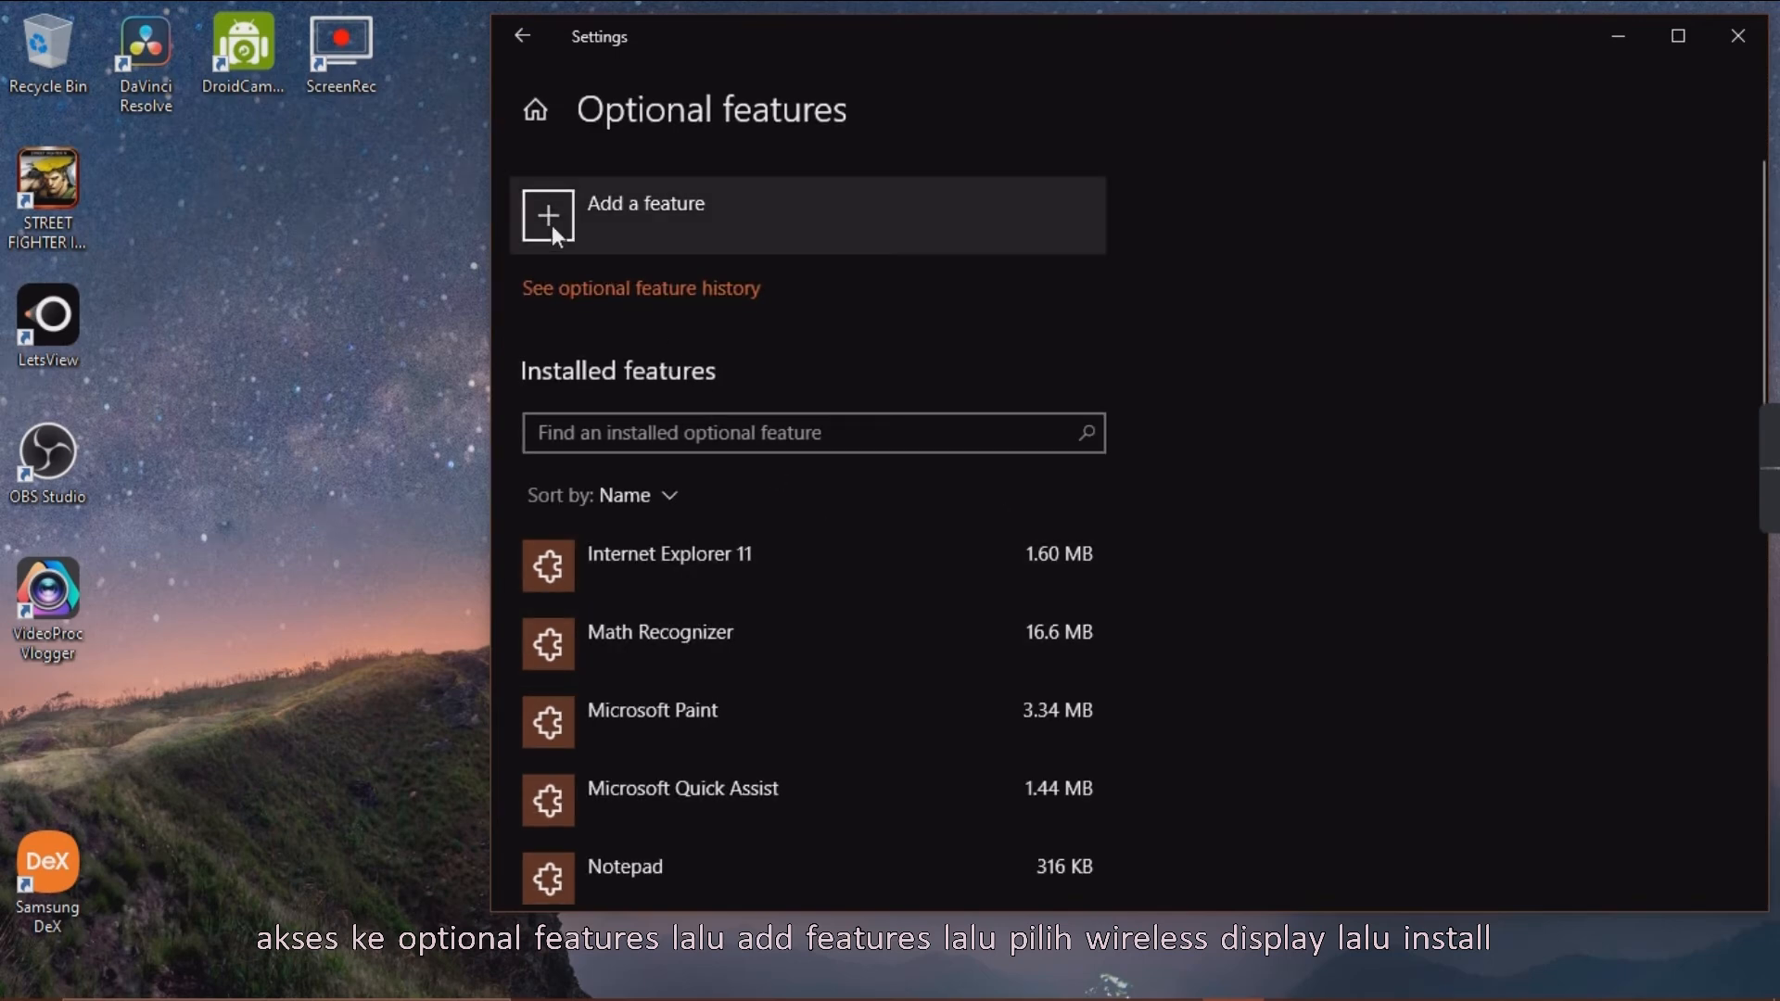
click(547, 216)
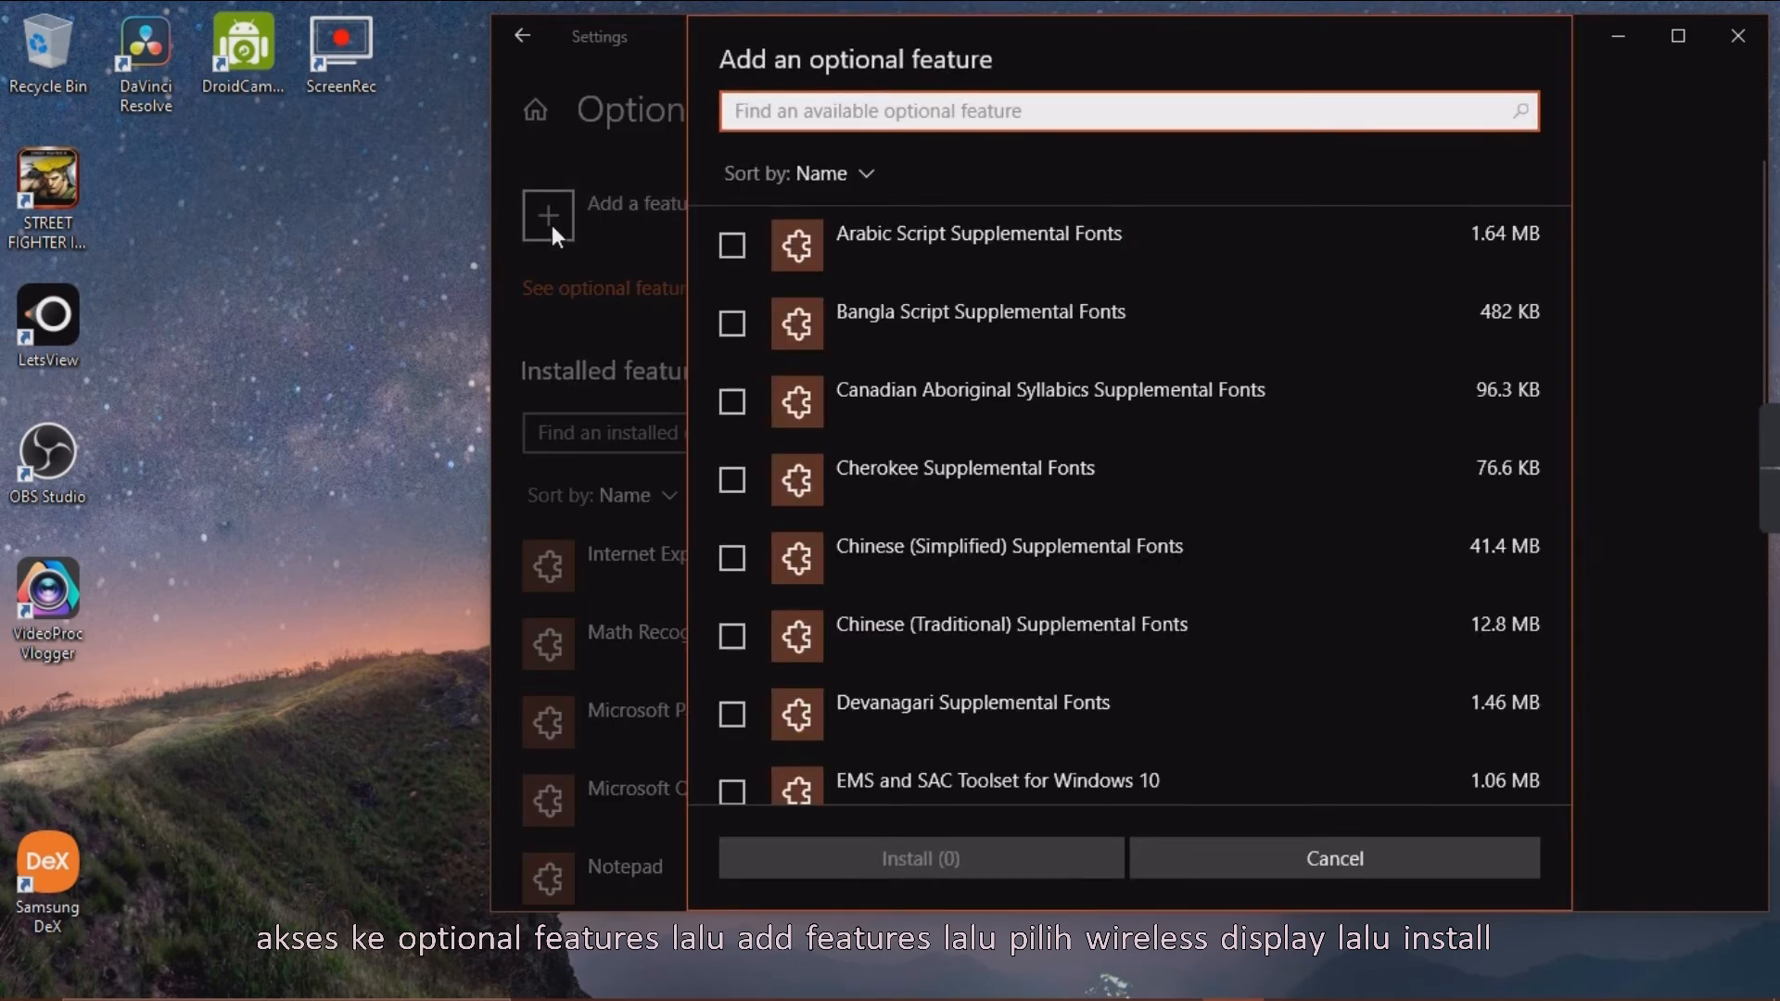
Select Wireless Display in the optional feature list and install it.
scroll(down, 3)
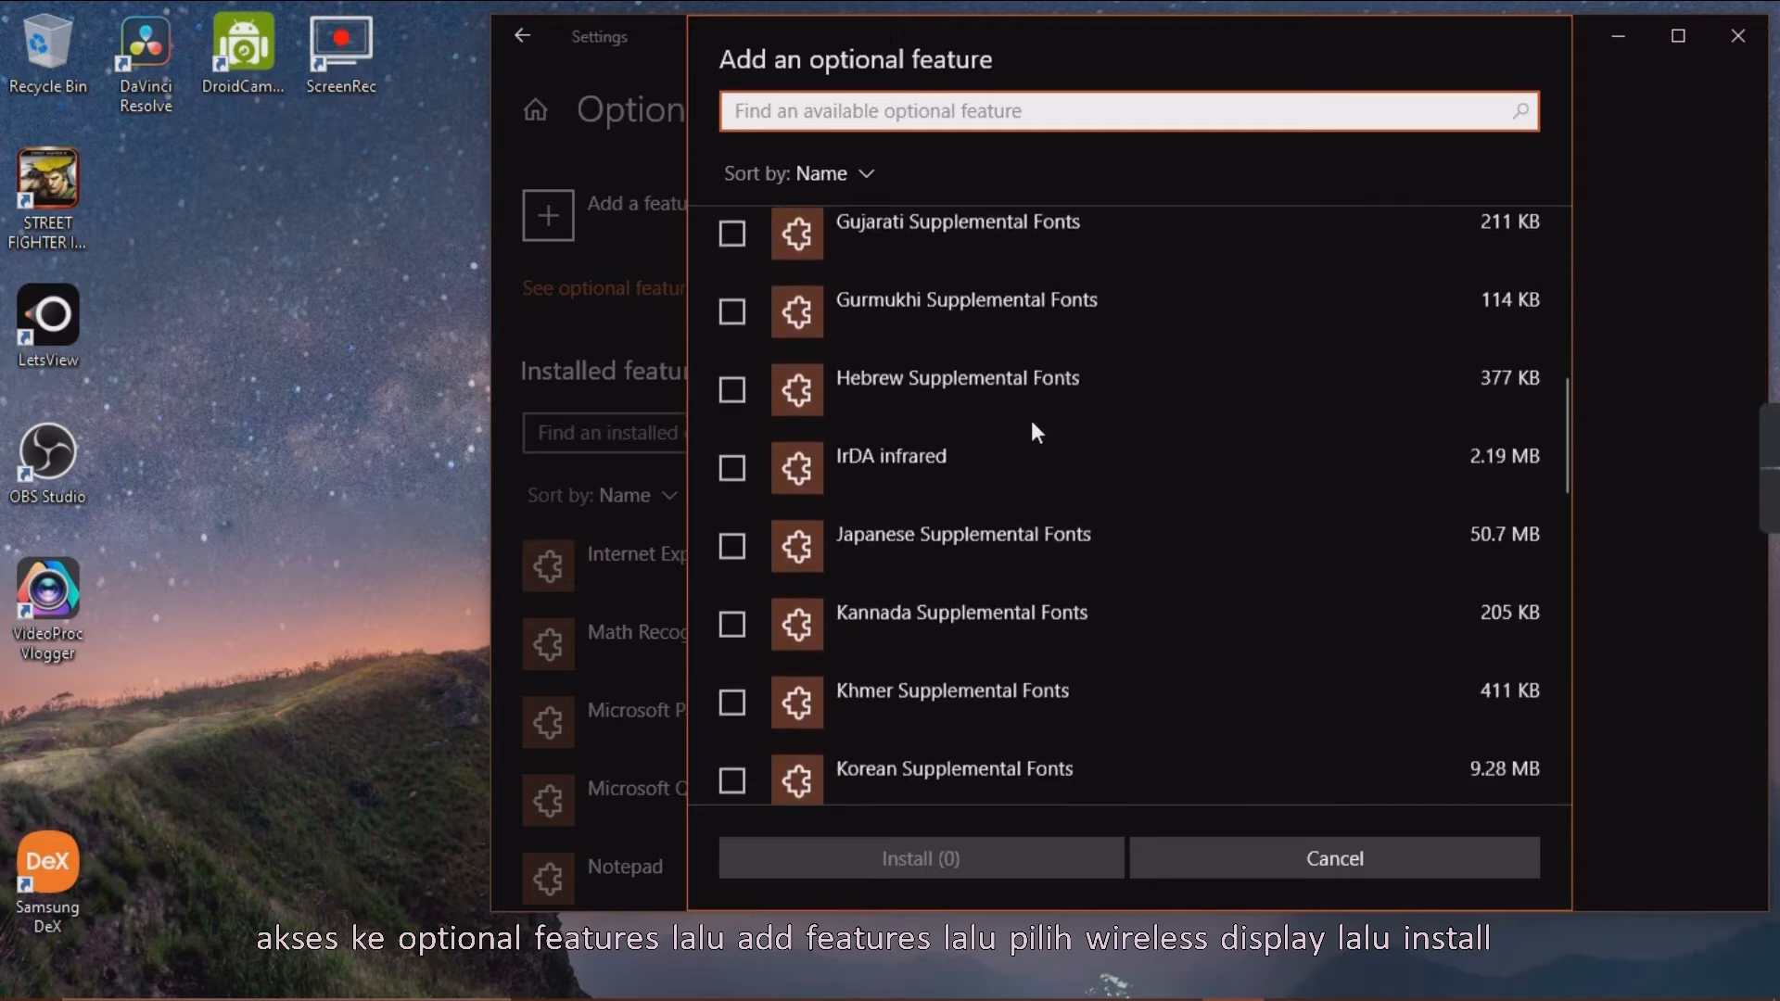
scroll(down, 3)
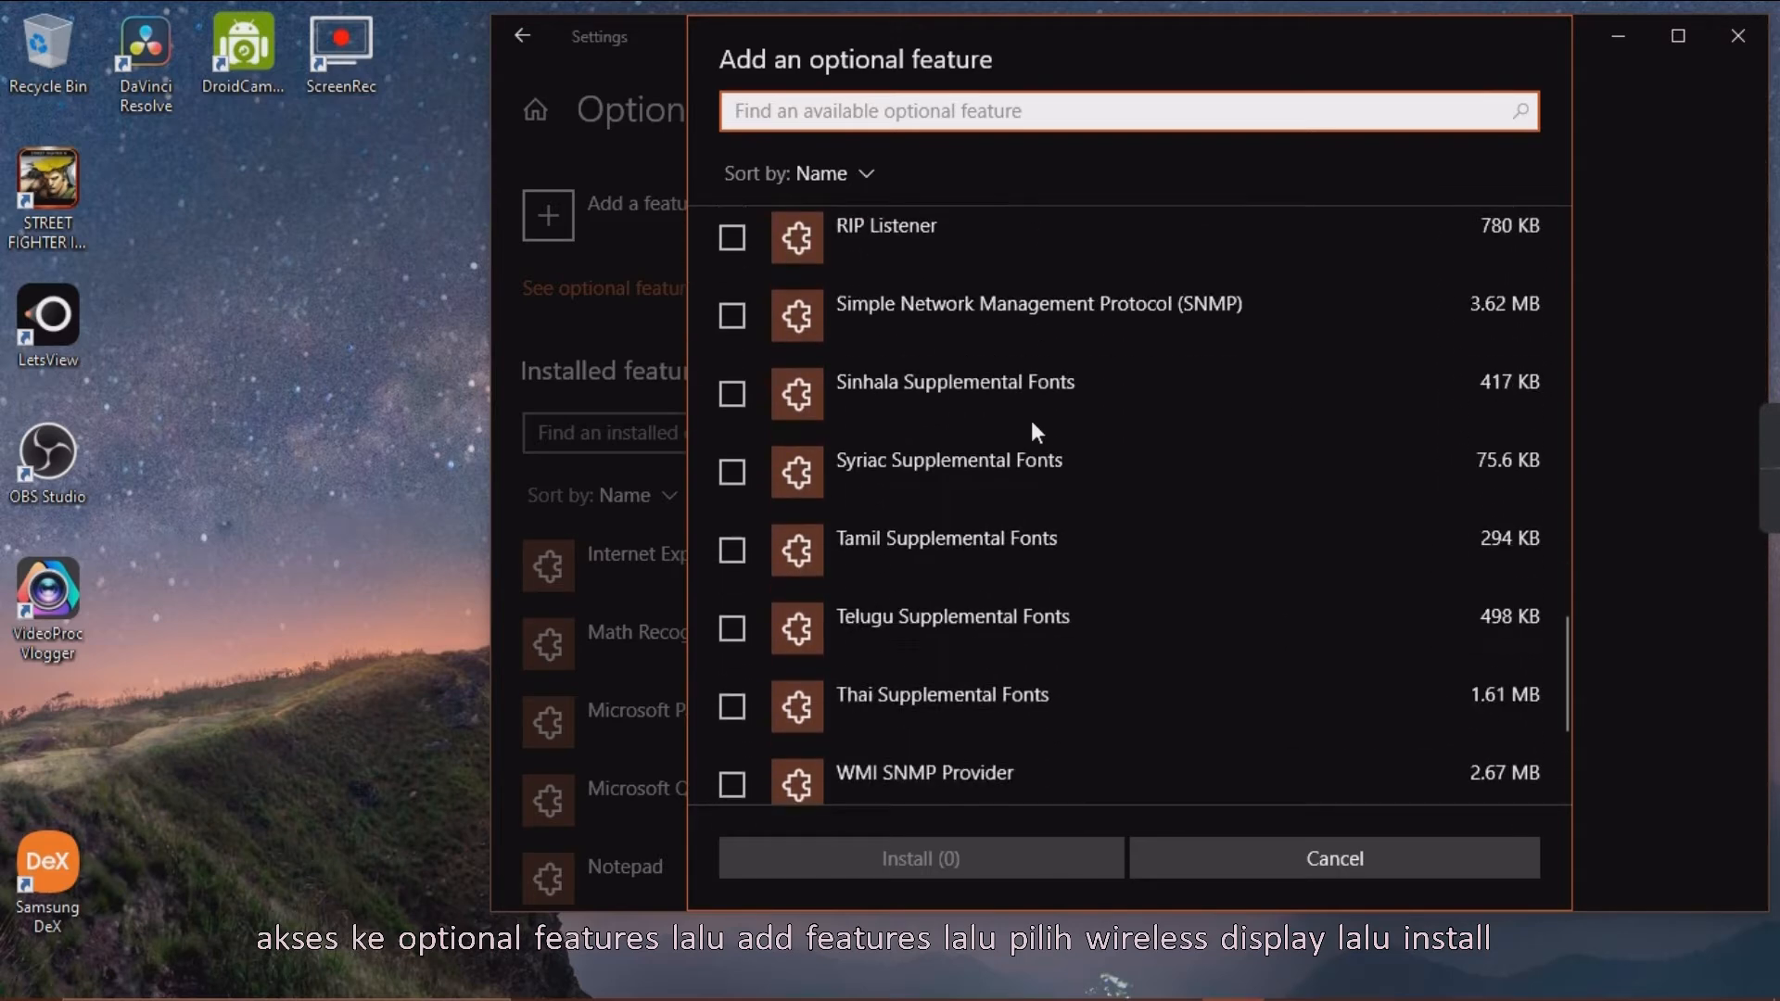
scroll(down, 3)
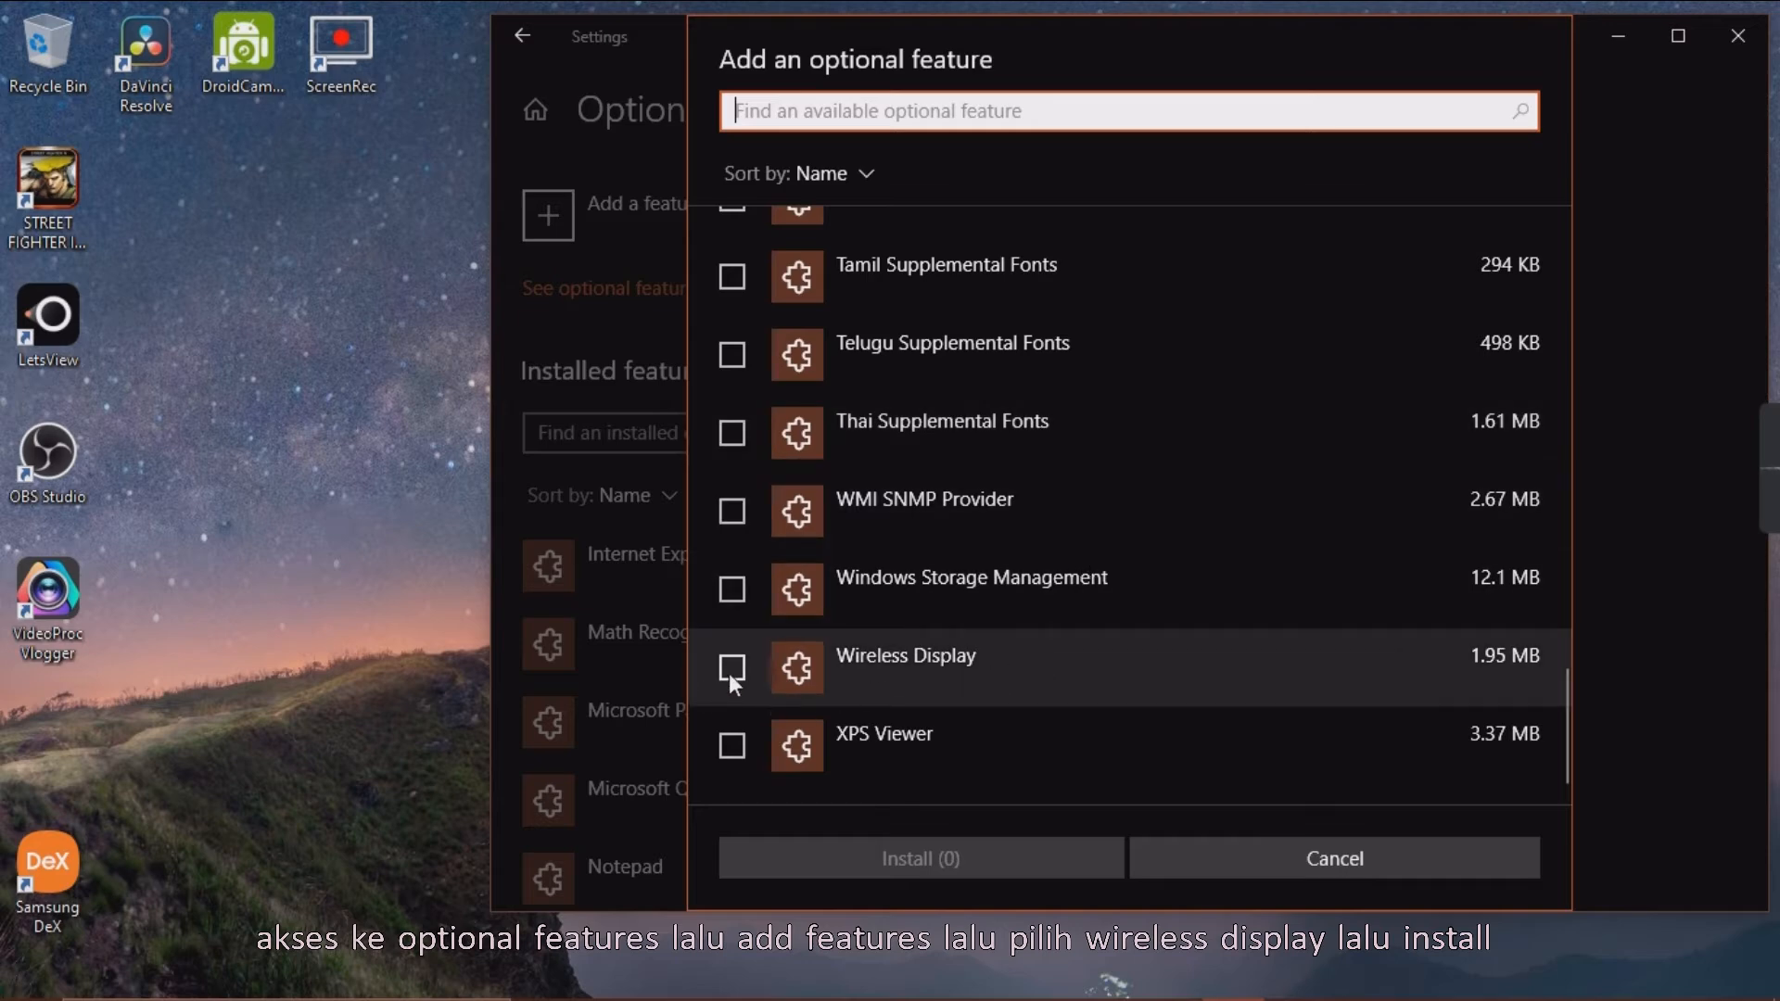
click(731, 667)
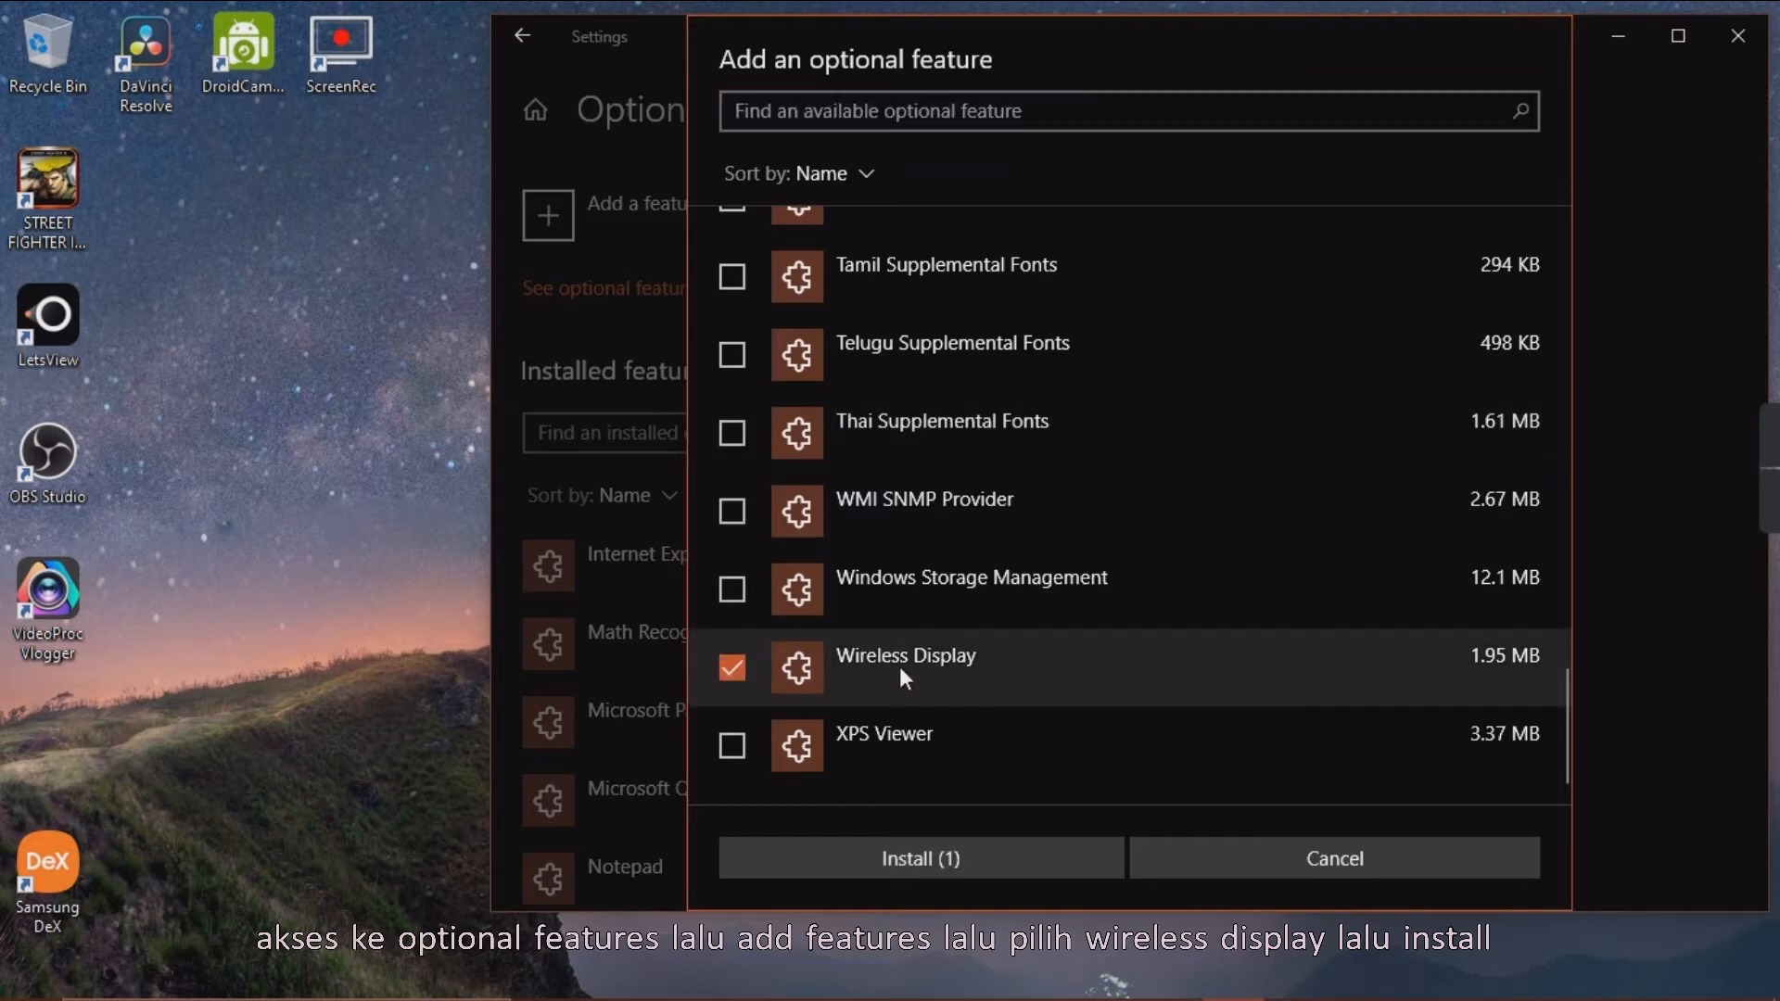
mouse_move(990, 849)
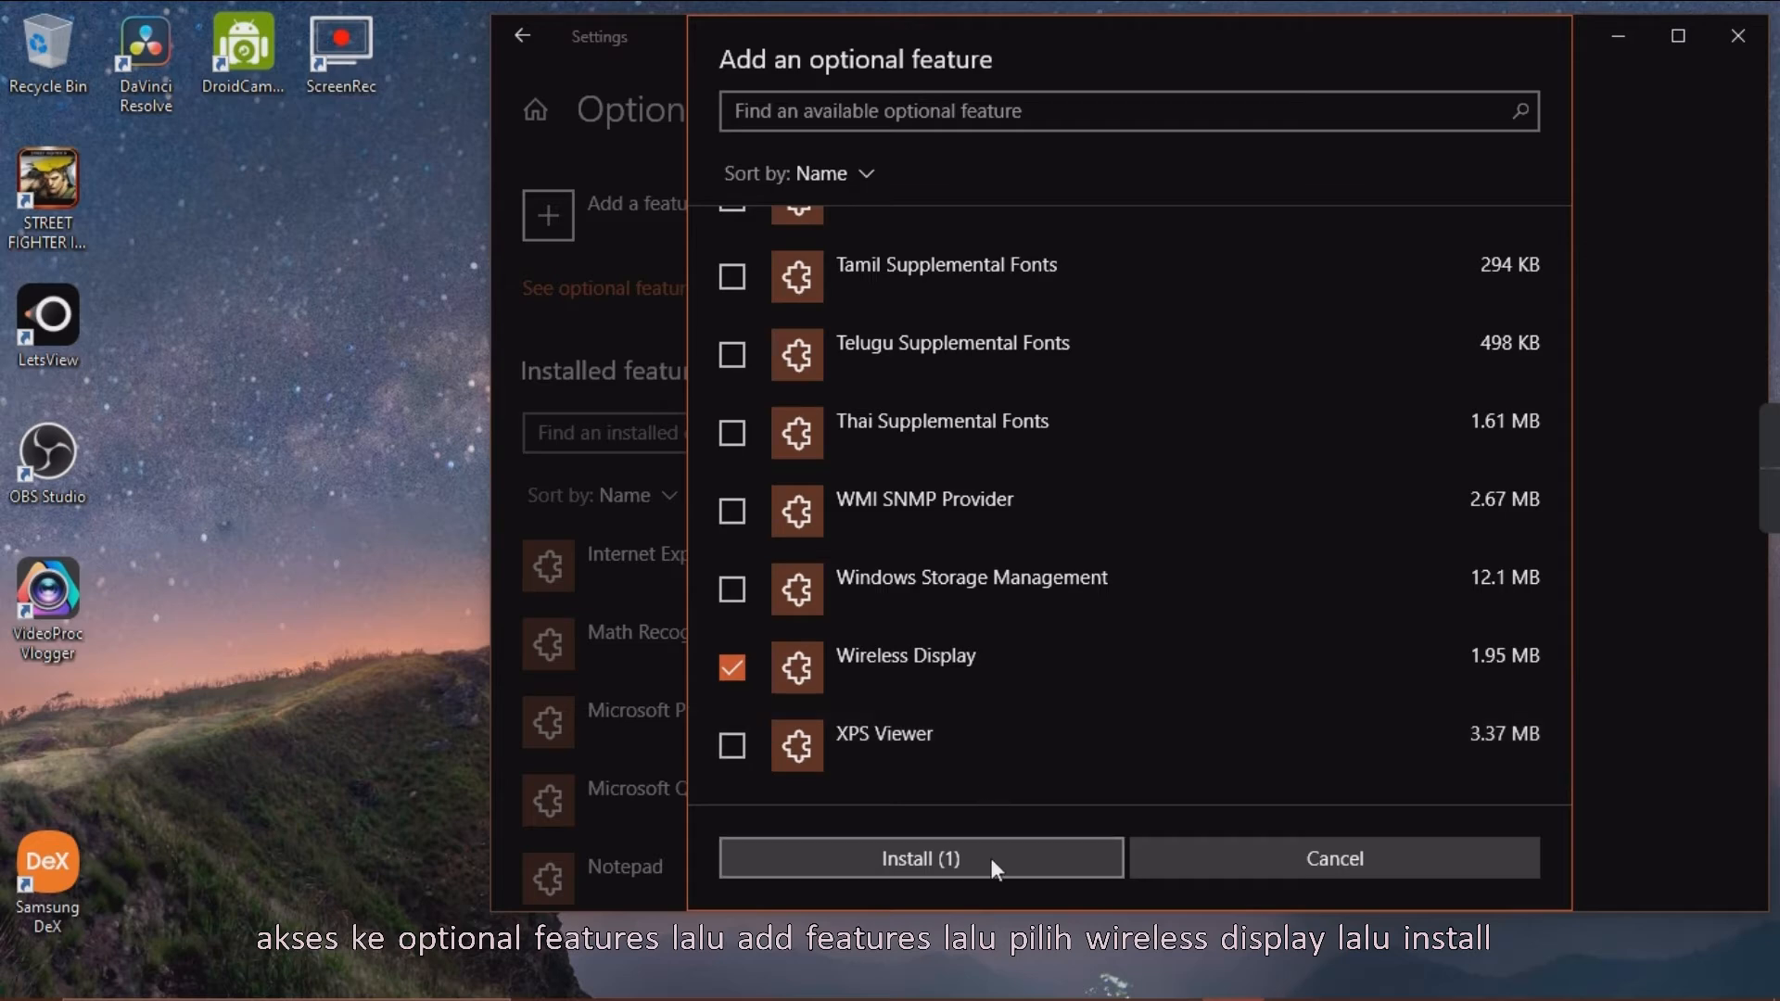
click(919, 858)
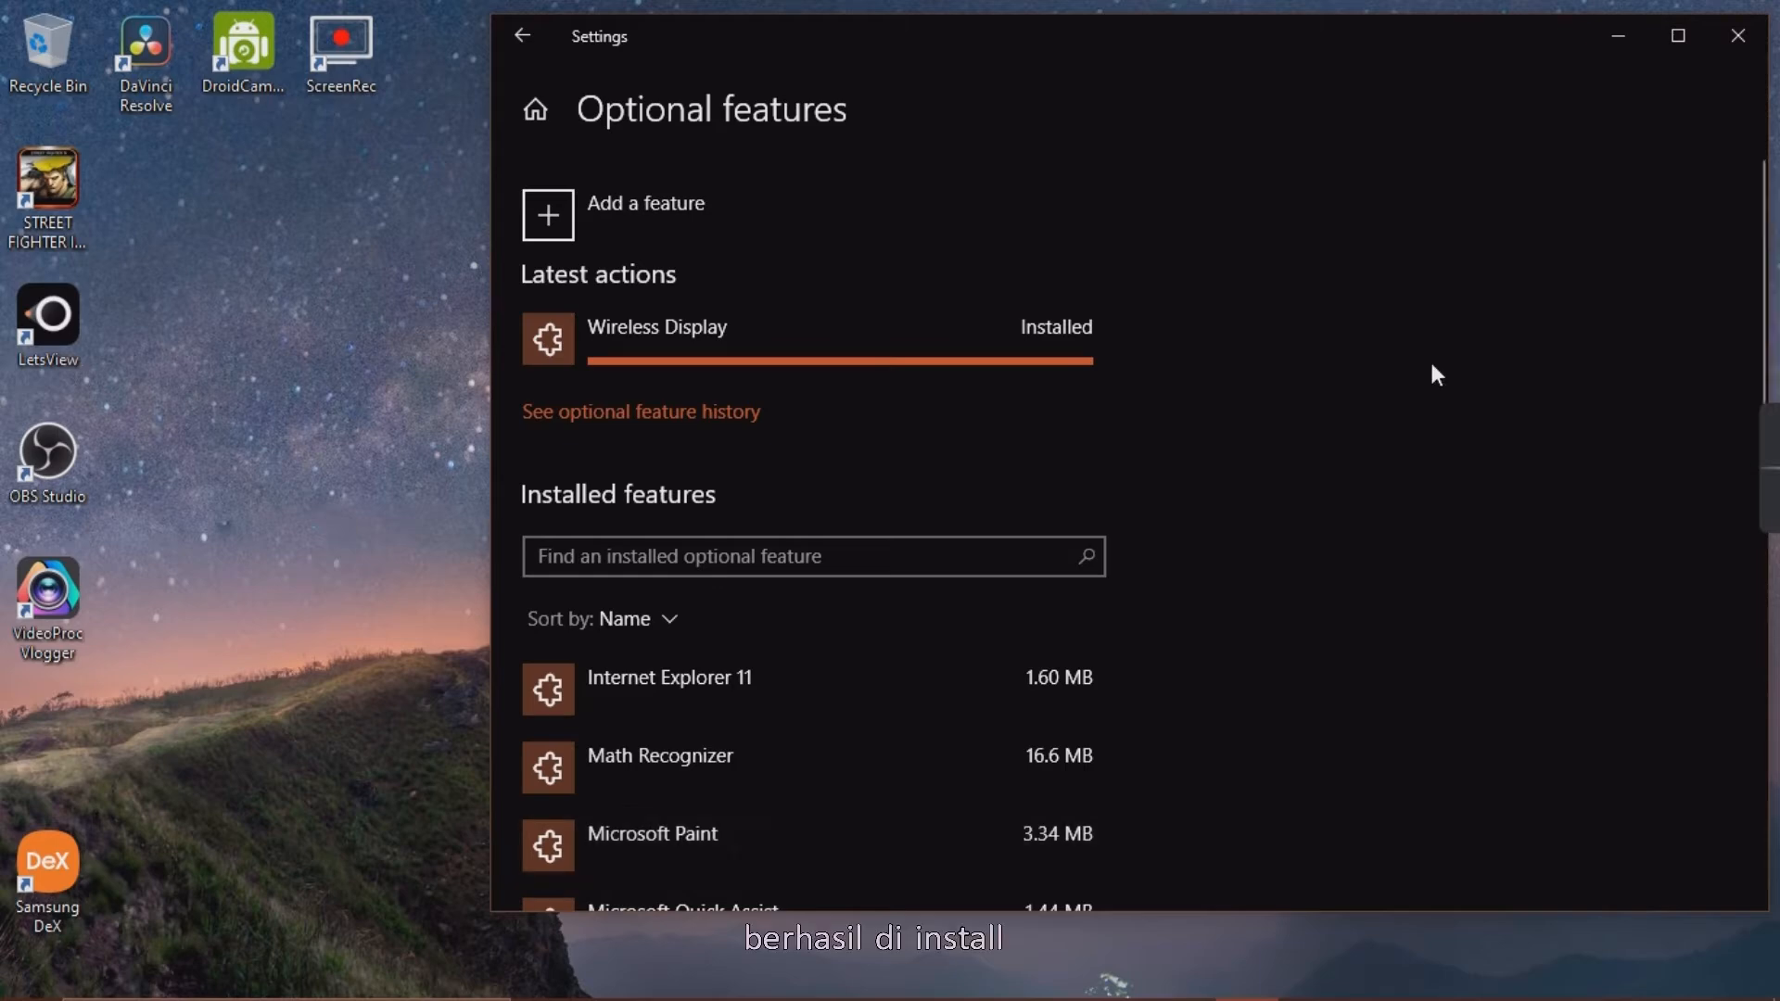
scroll(down, 3)
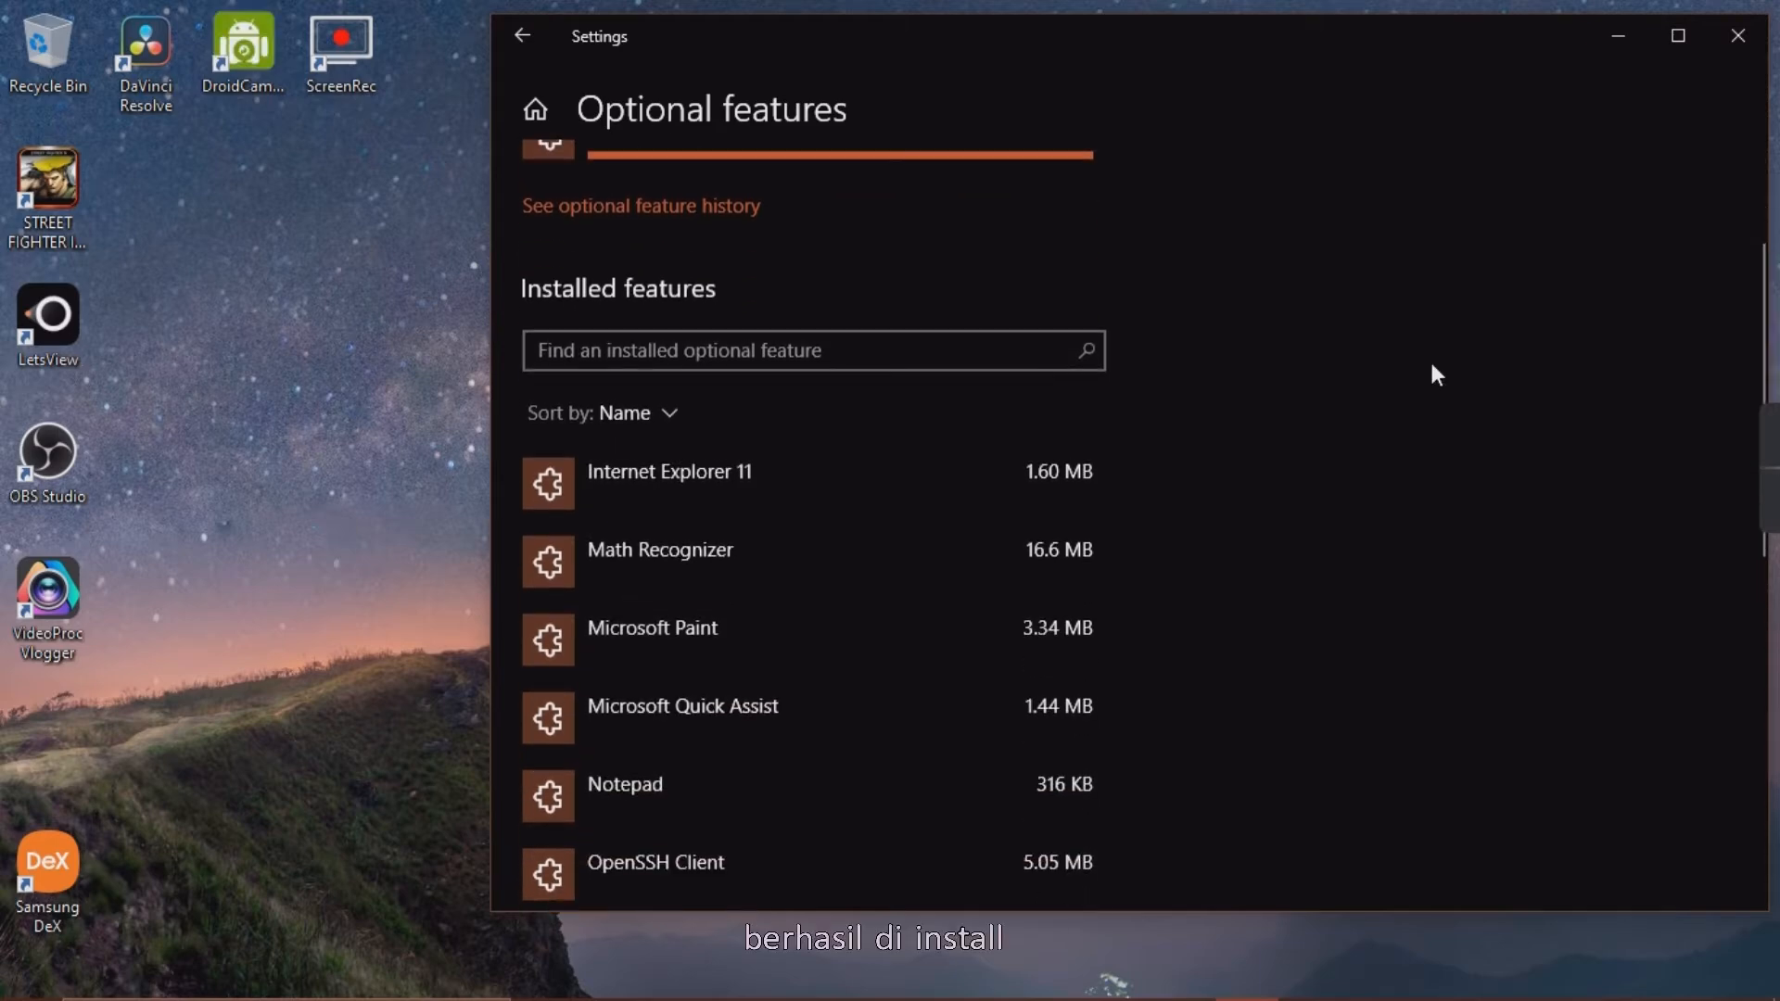
scroll(down, 3)
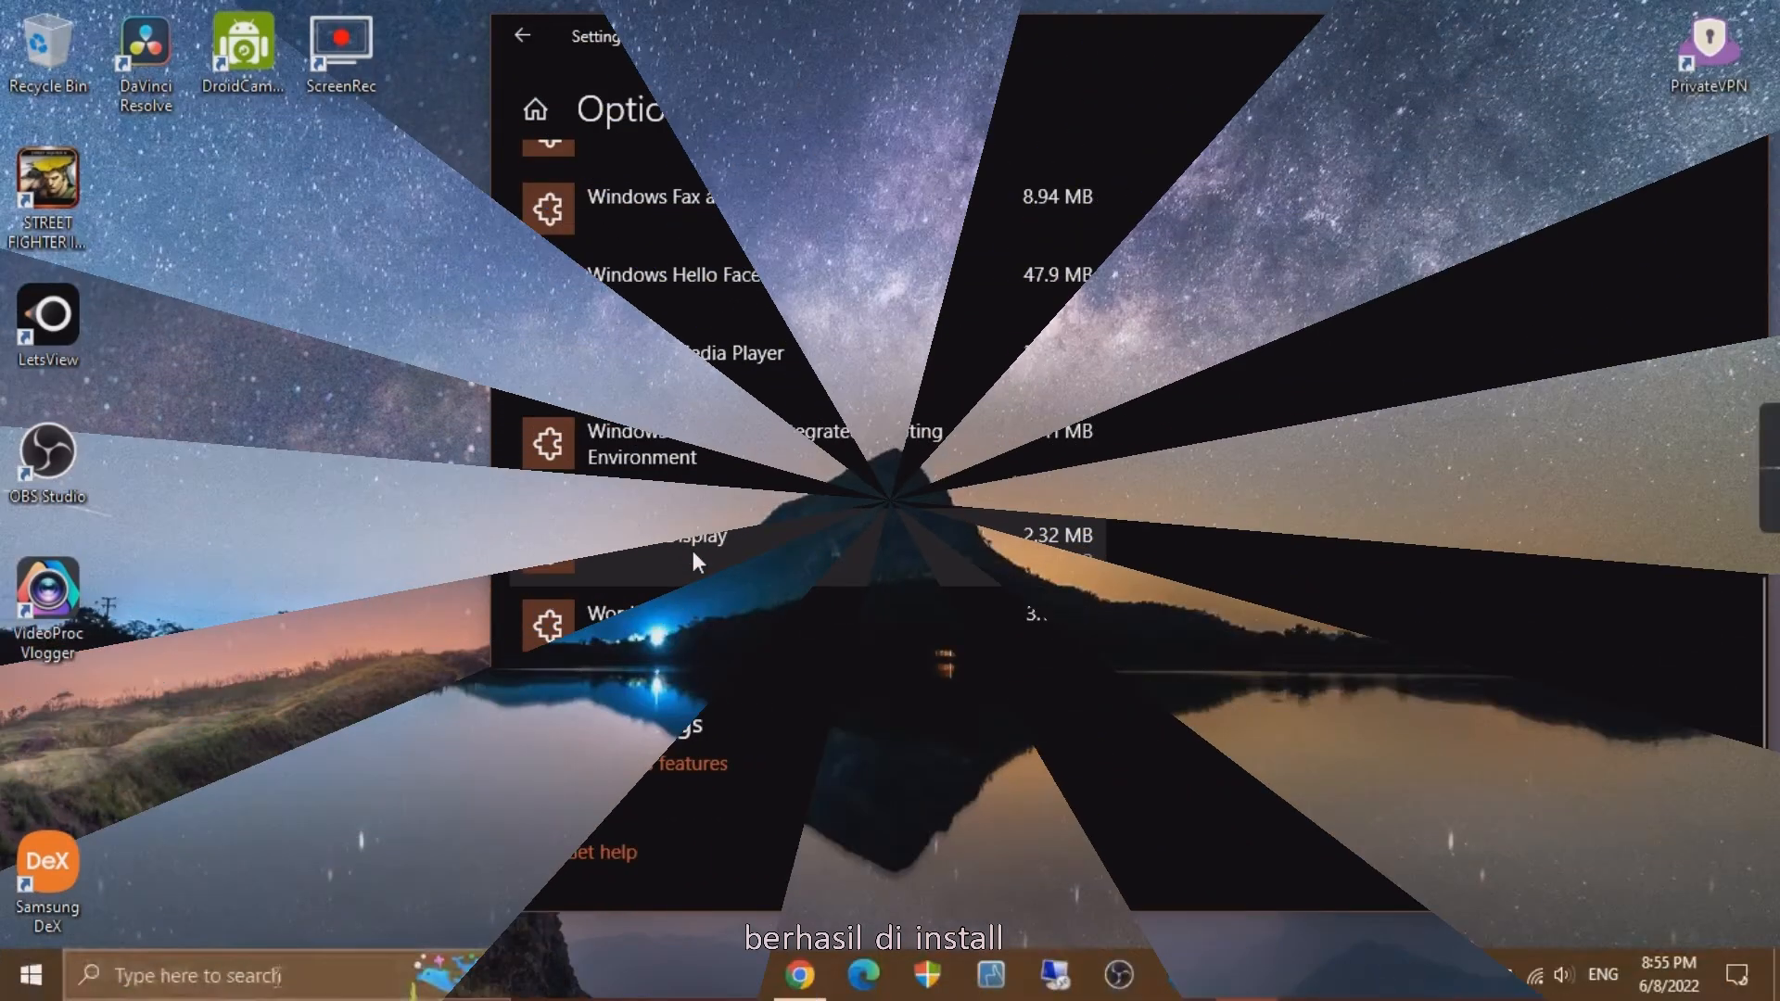
text(connect)
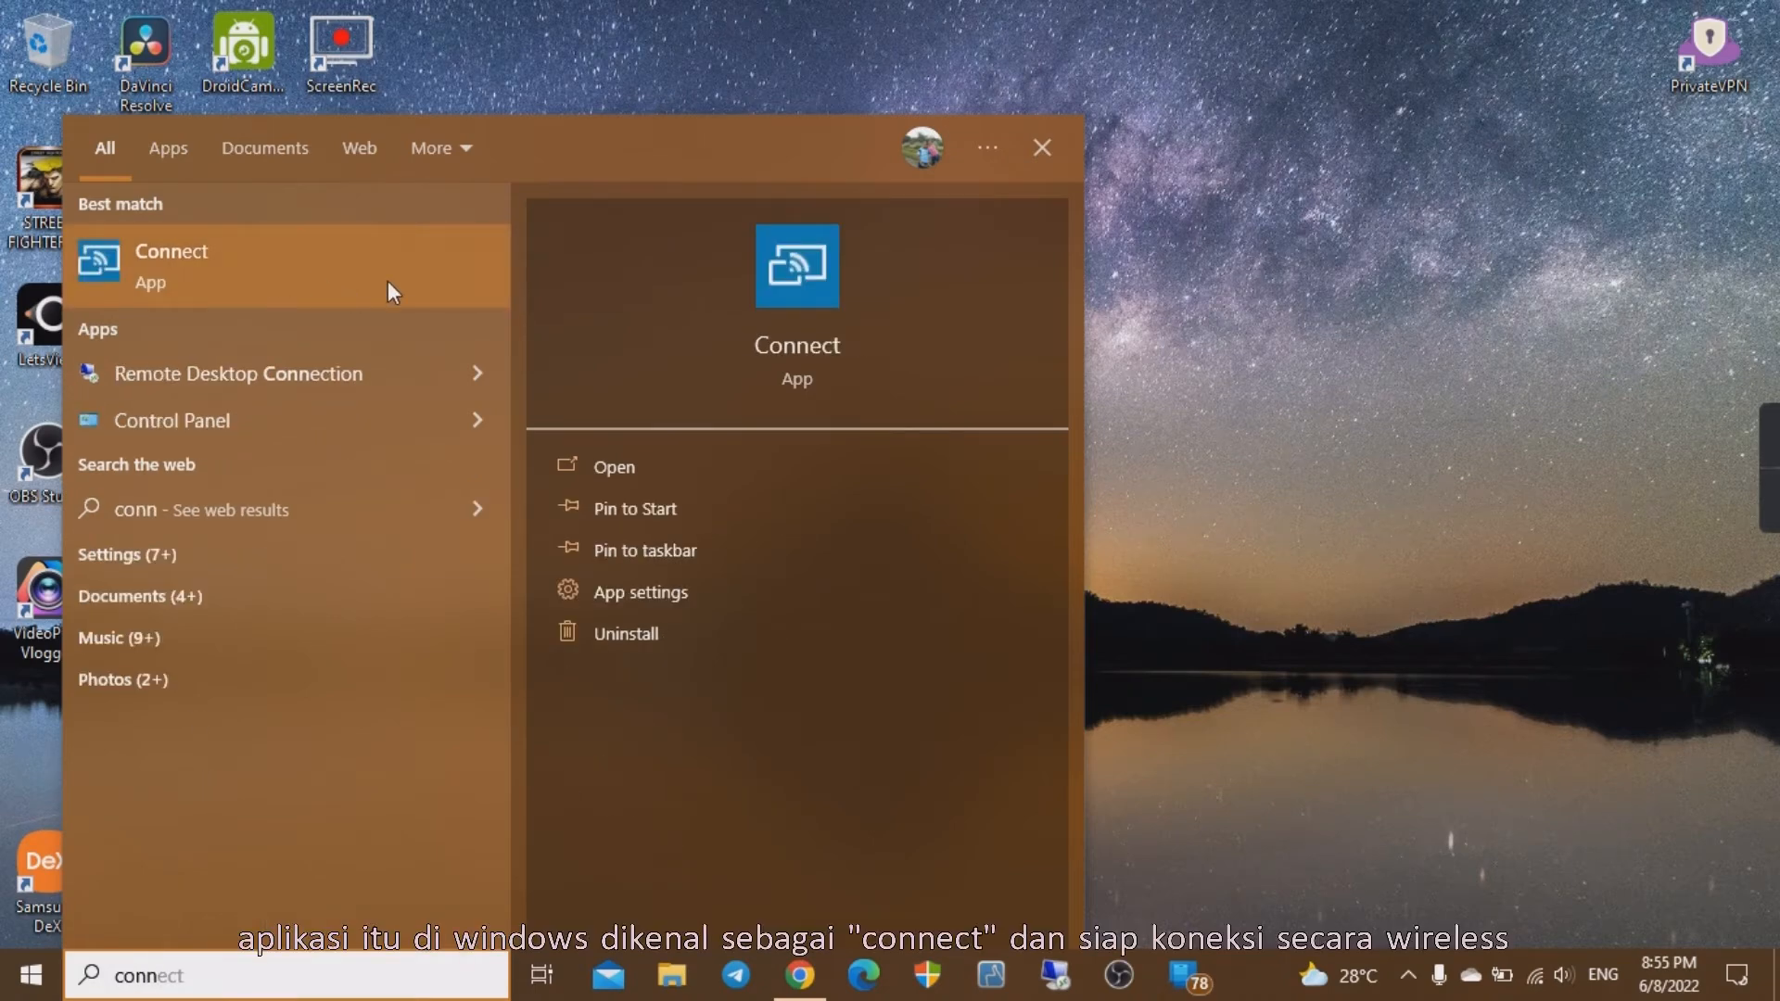
Launch the Connect app from the search results under Best match.
click(170, 266)
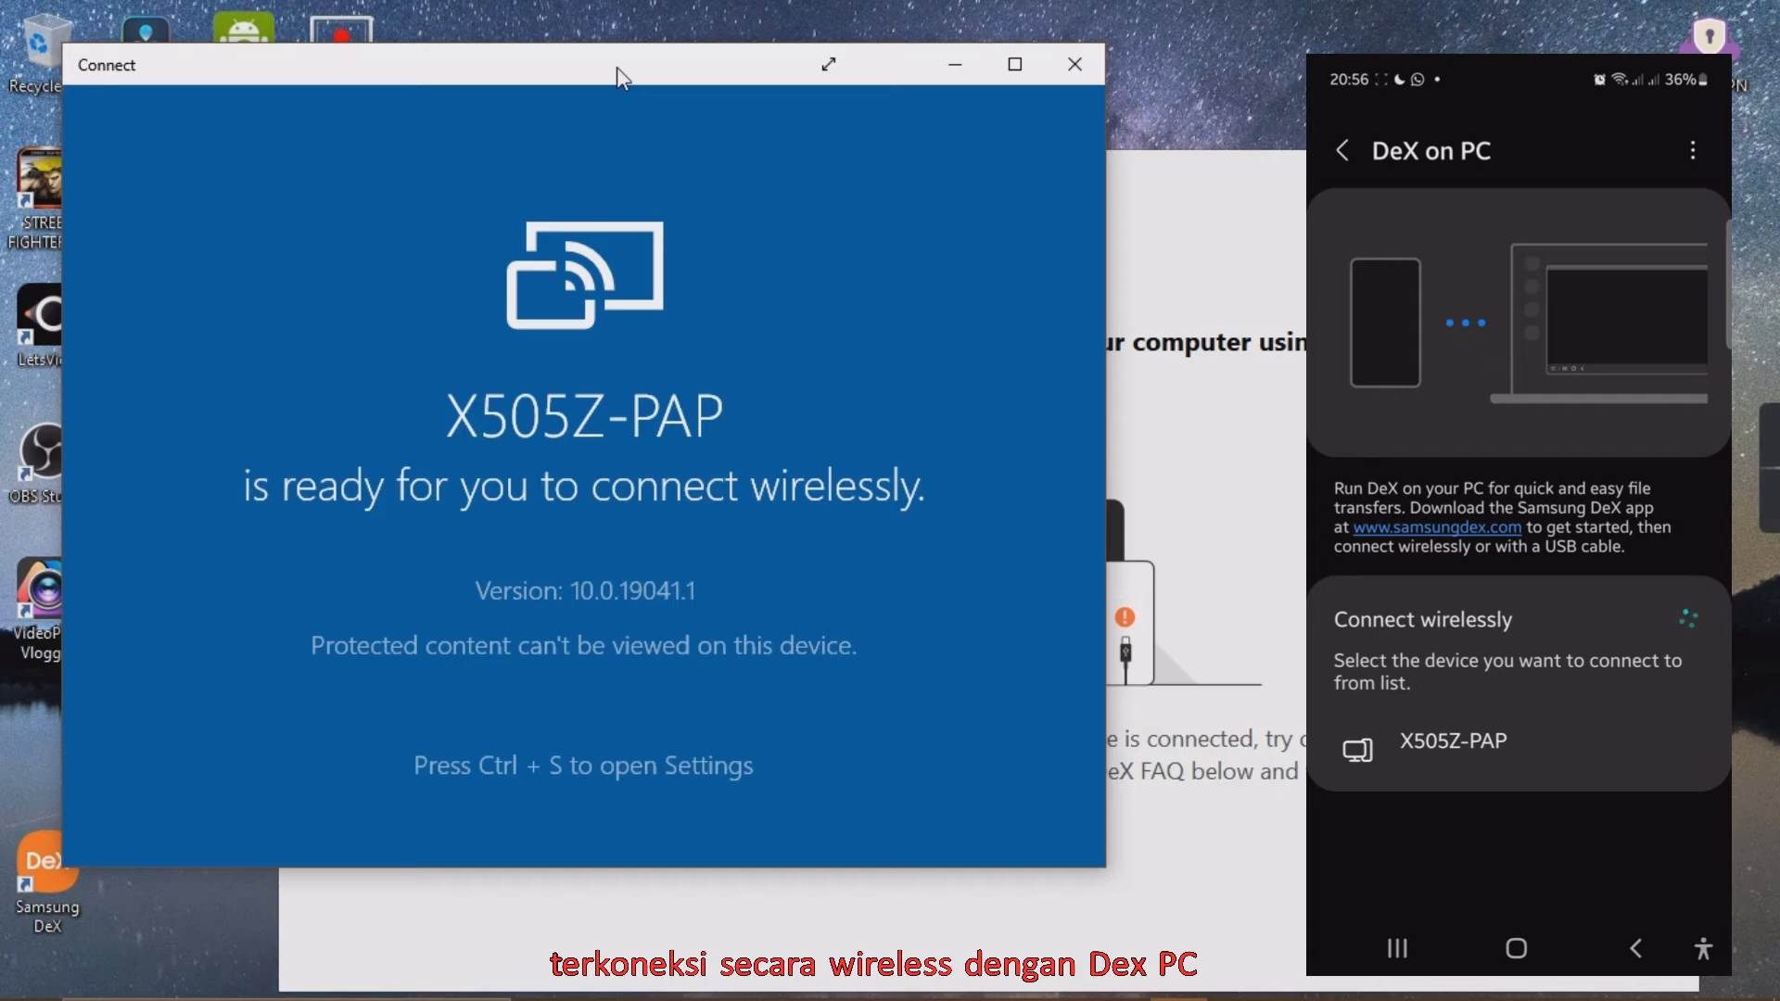
Choose X505Z-PAP under Connect wirelessly on the phone and confirm Start now.
click(1452, 749)
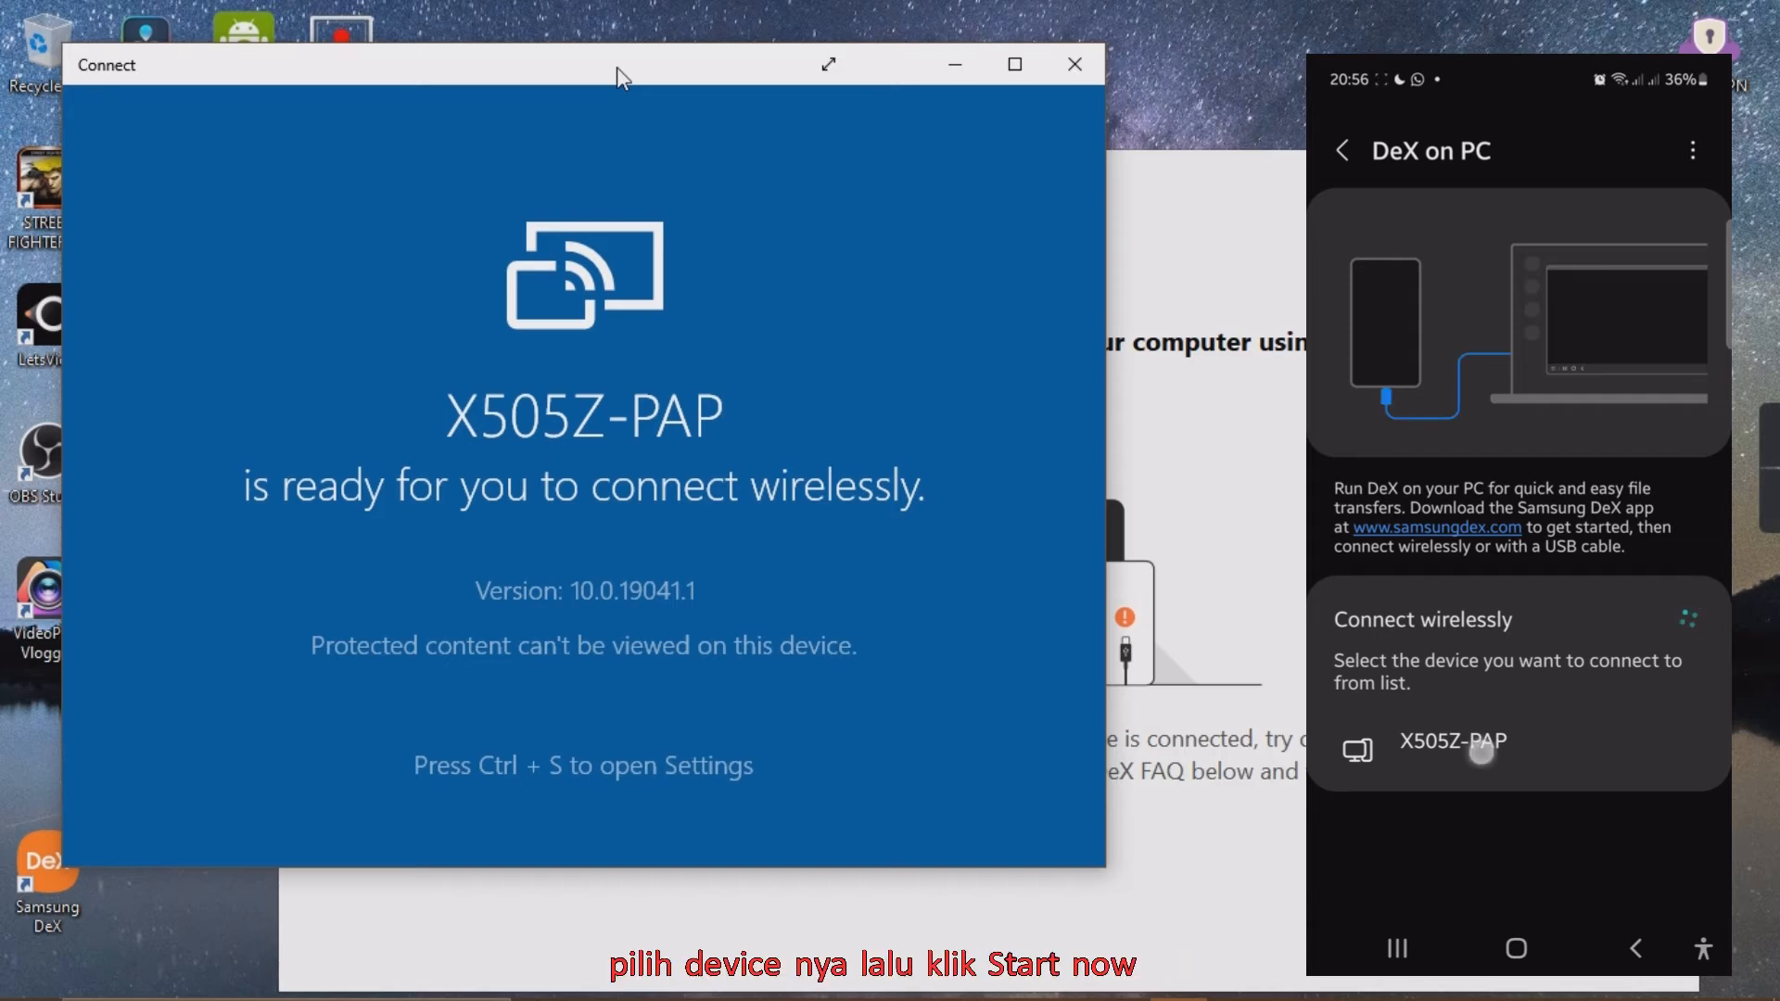
click(1452, 742)
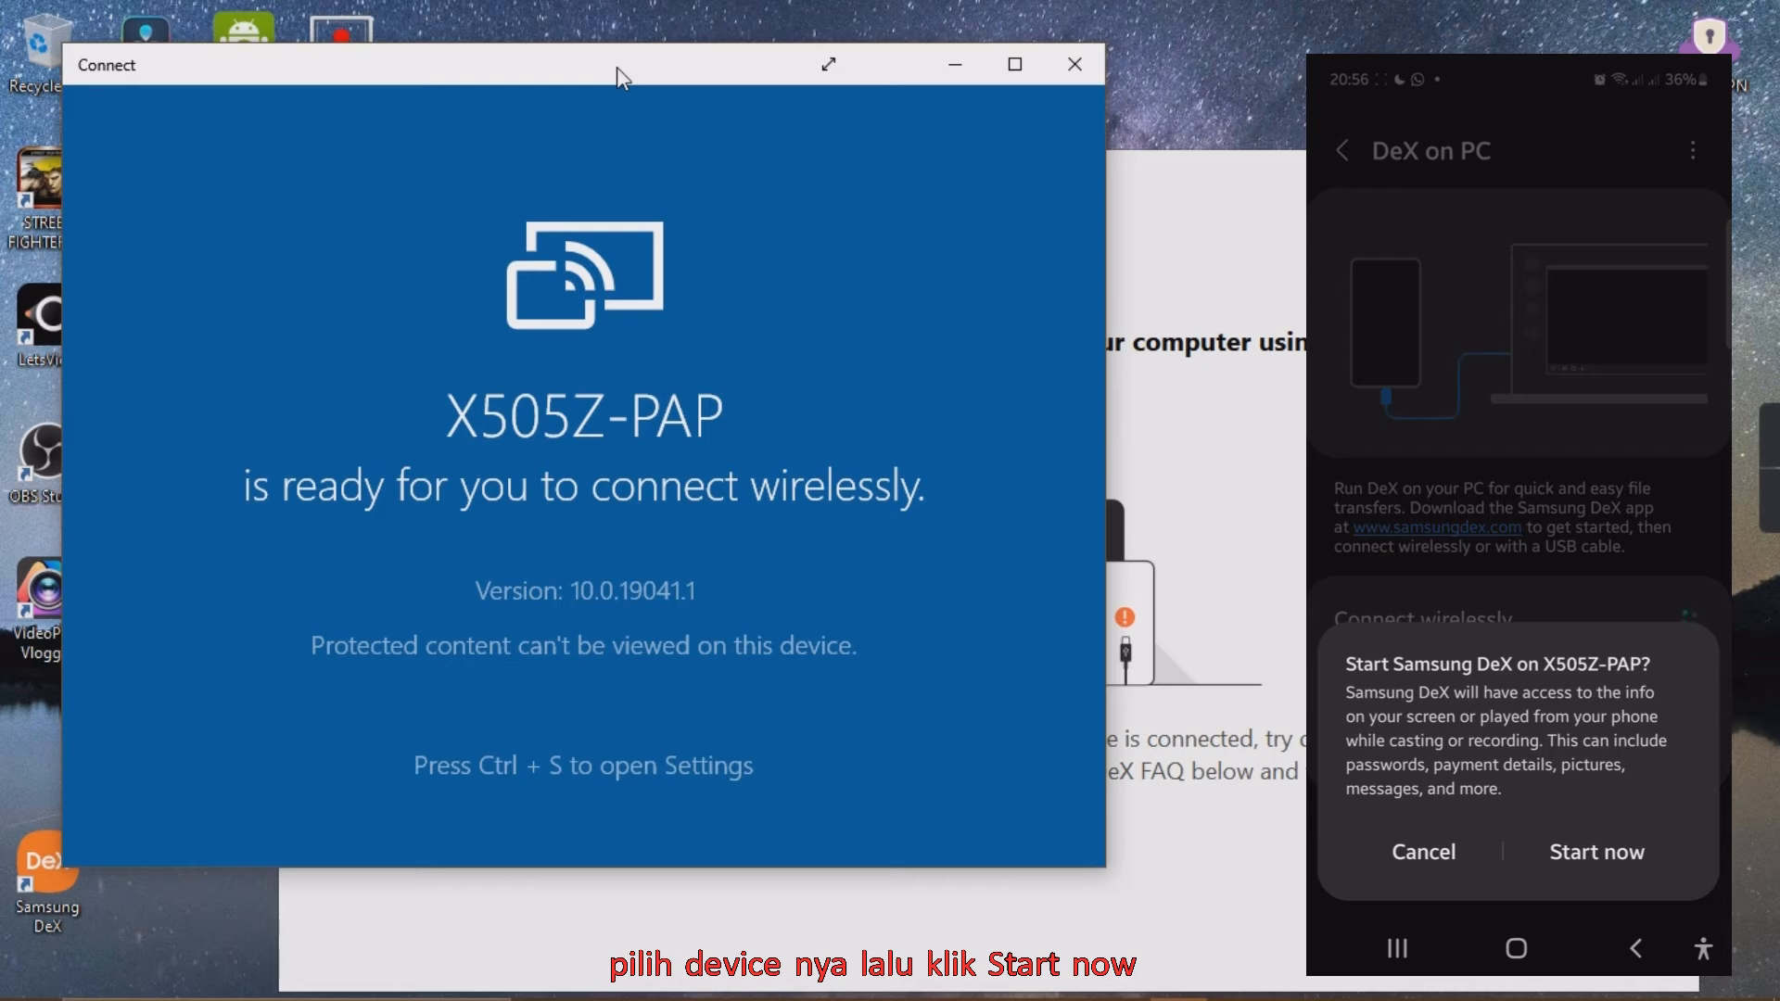
click(1594, 853)
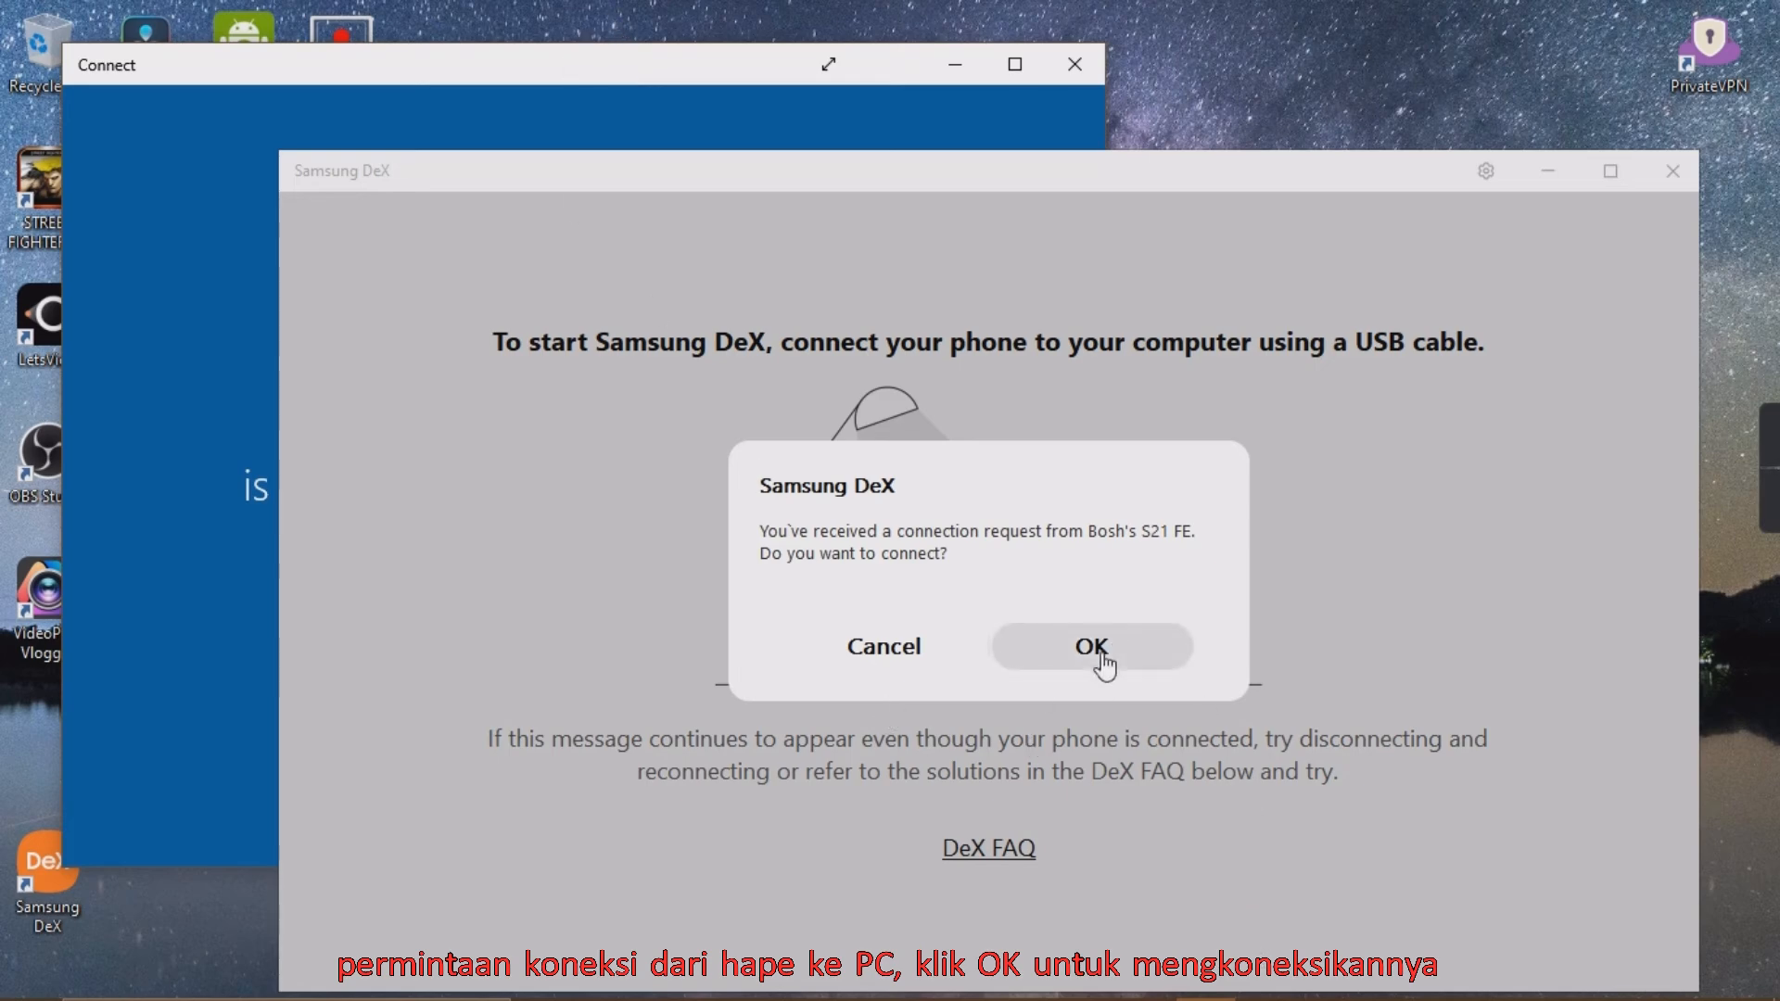
Accept the phone's incoming connection request with OK.
click(1090, 646)
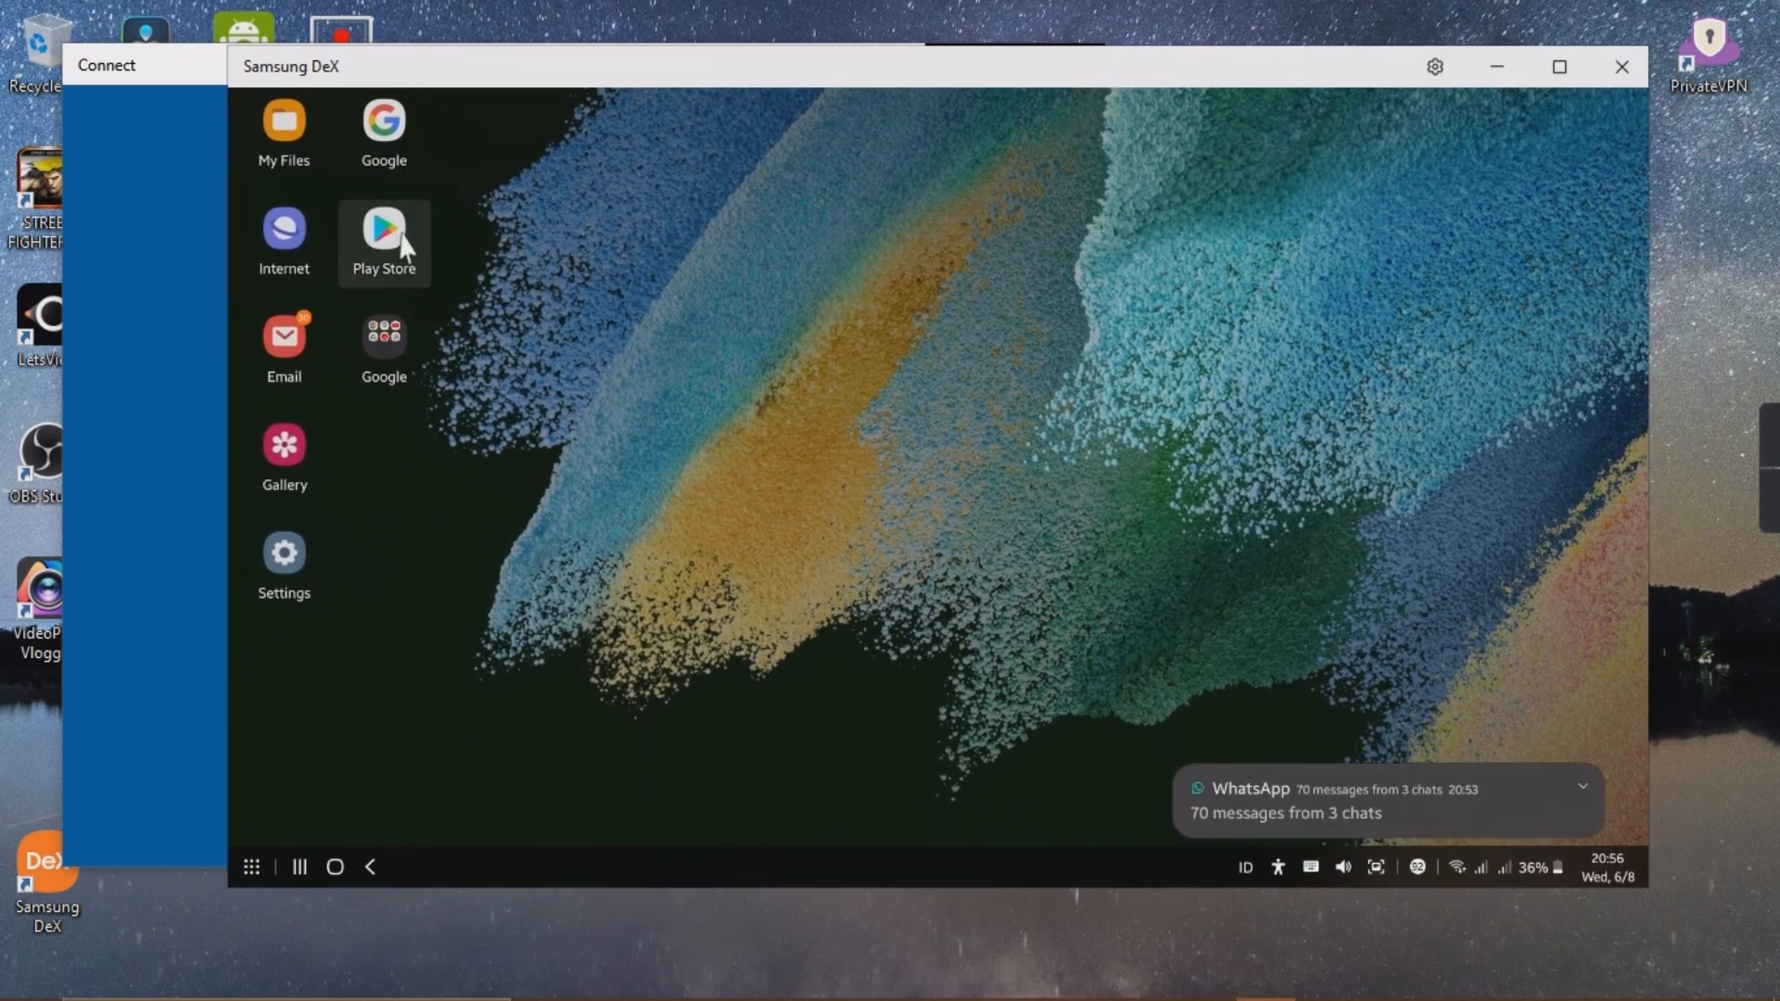
Launch Play Store from the phone's DeX desktop.
click(384, 227)
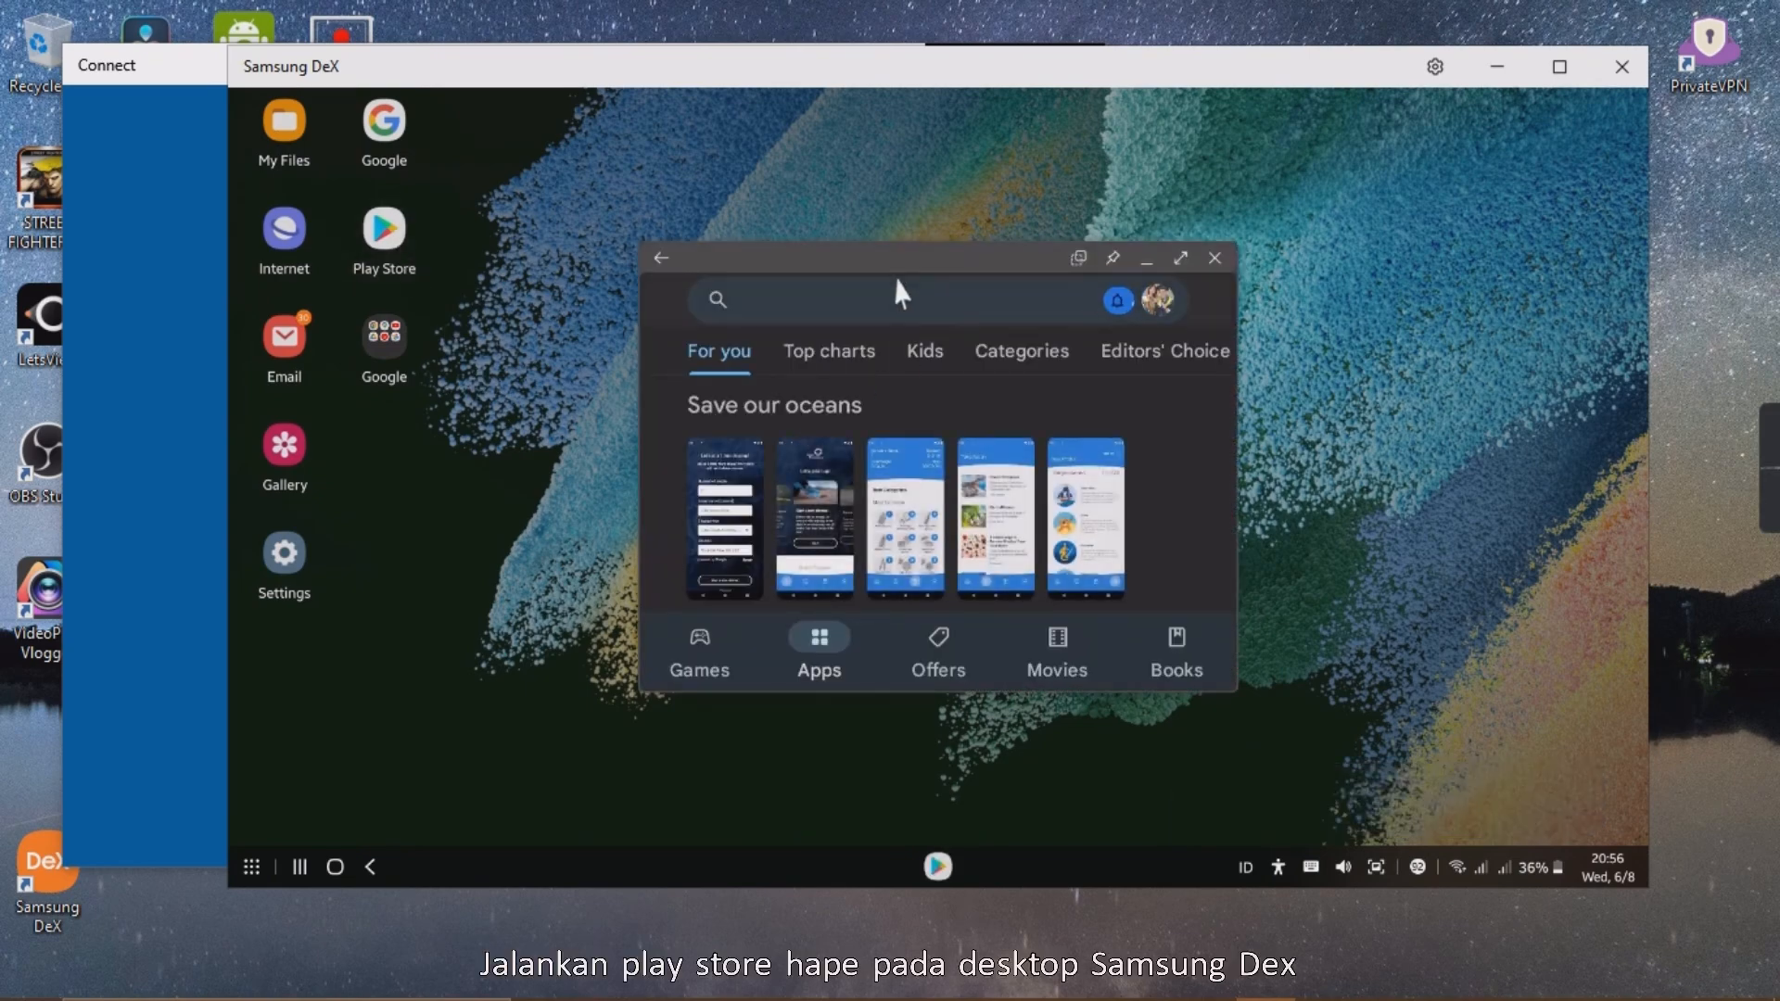